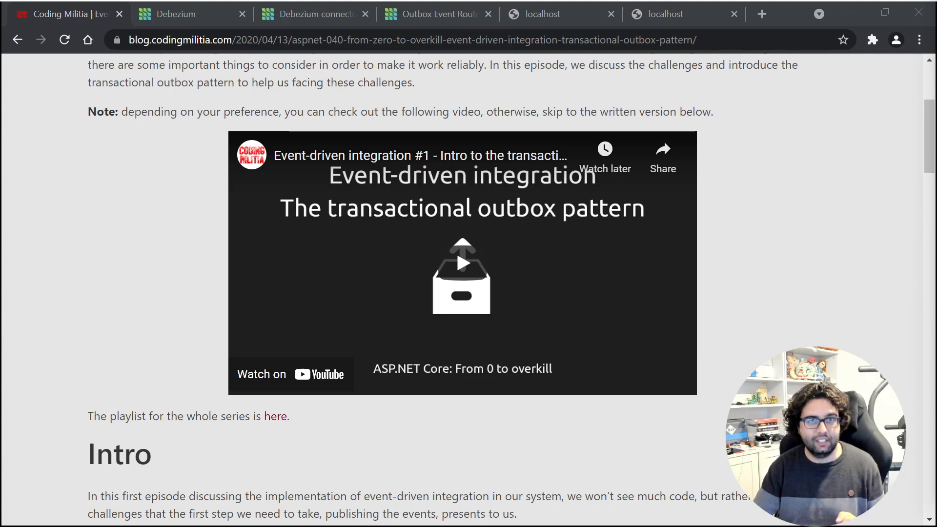
Step: Switch to the debezium.io home page describing streaming changes from your database
{"action": "left_click", "coordinate": [191, 14]}
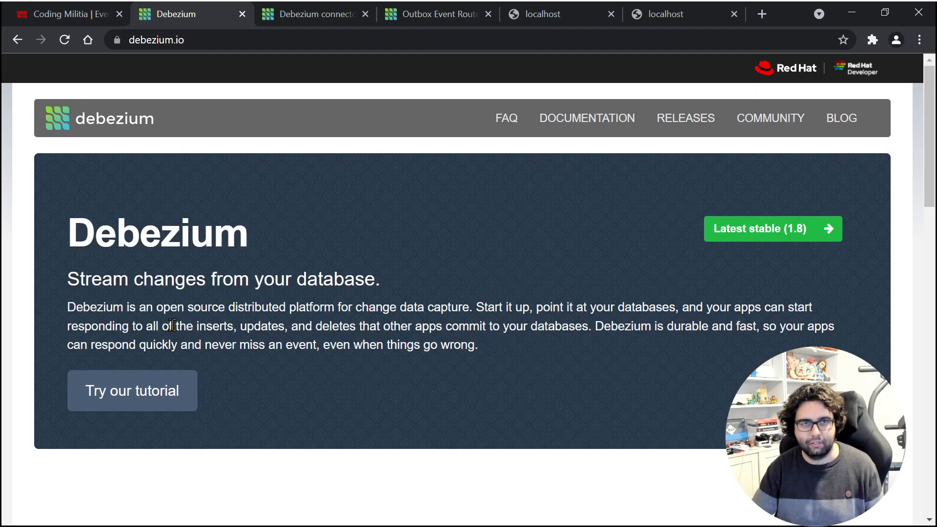
{"action": "mouse_move", "coordinate": [523, 488]}
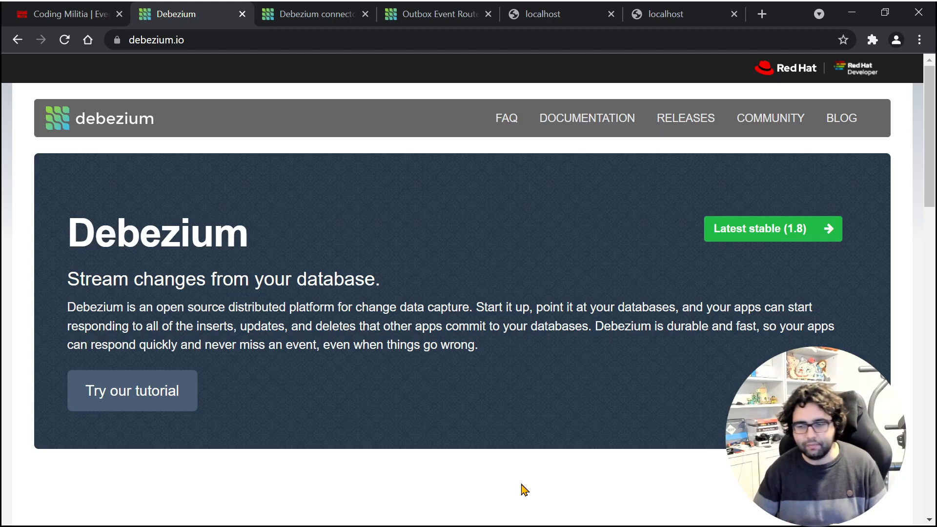
{"action": "mouse_move", "coordinate": [269, 6]}
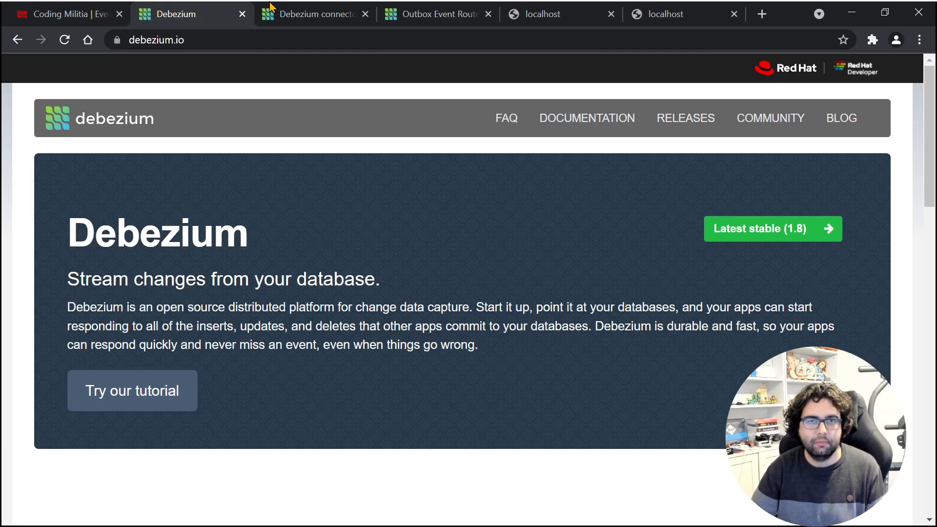
Step: Bring up the Debezium PostgreSQL connector reference page and skim it, returning to the top
{"action": "left_click", "coordinate": [311, 13]}
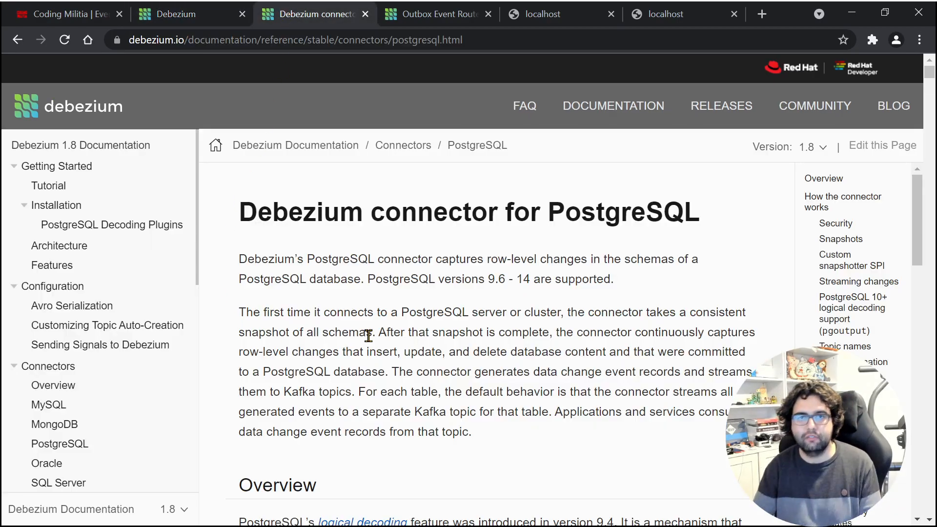
{"action": "scroll", "scroll_direction": "down", "scroll_amount": 3}
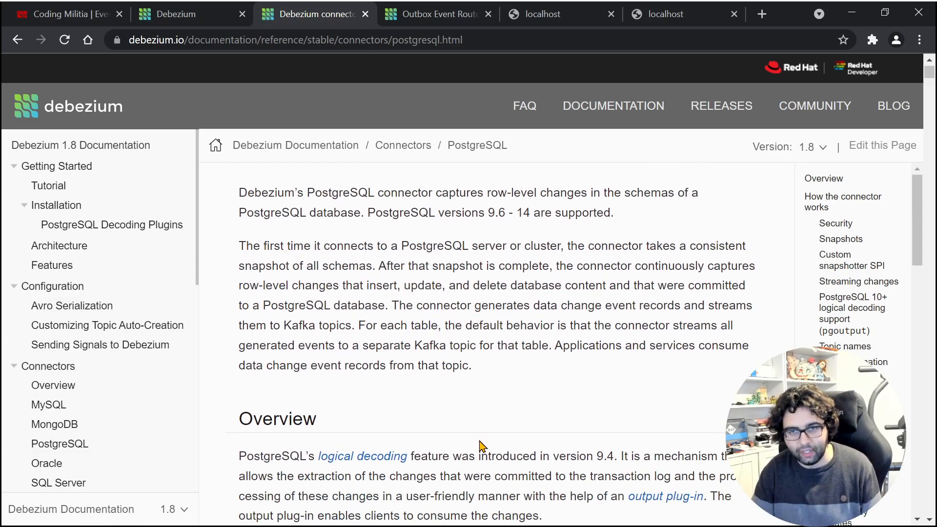
{"action": "scroll", "scroll_direction": "up", "scroll_amount": 3}
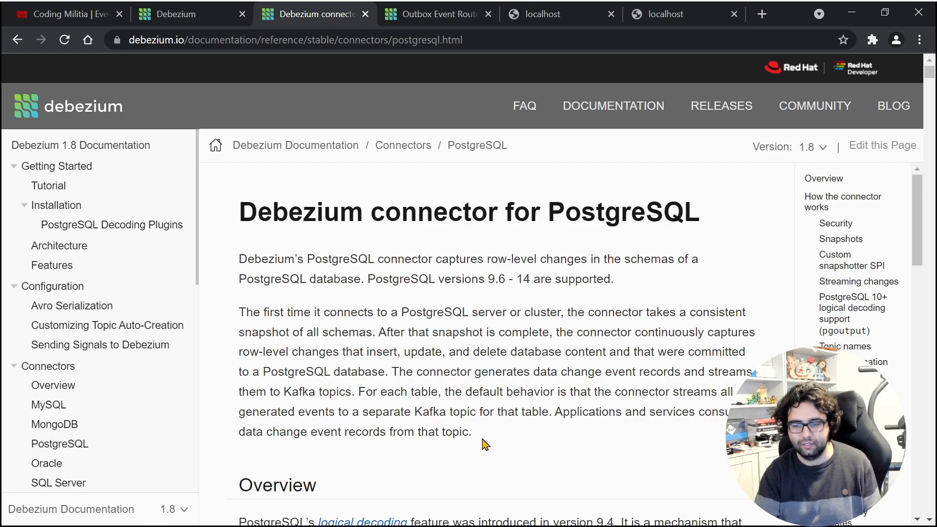
{"action": "mouse_move", "coordinate": [302, 144]}
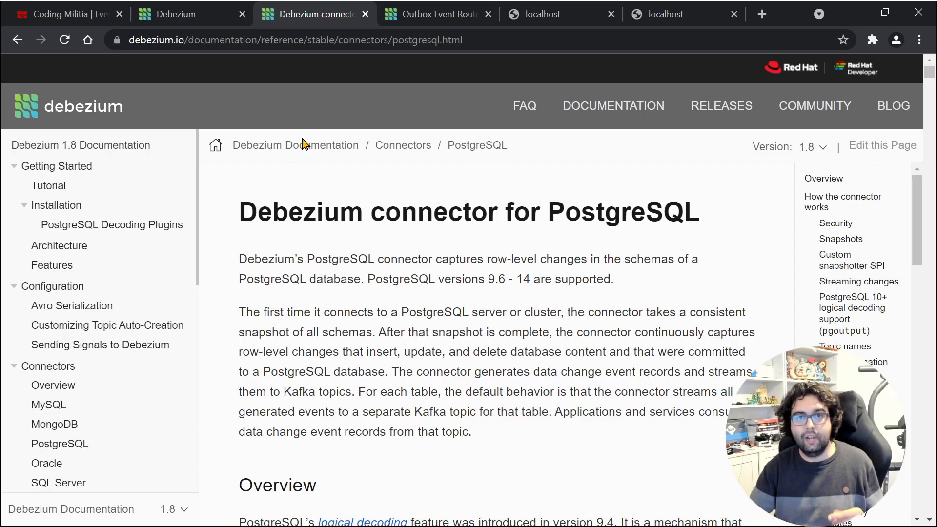
Step: Read the Outbox Event Router documentation intro, then switch to the DebeziumOutboxSample project in VS Code
{"action": "left_click", "coordinate": [436, 14]}
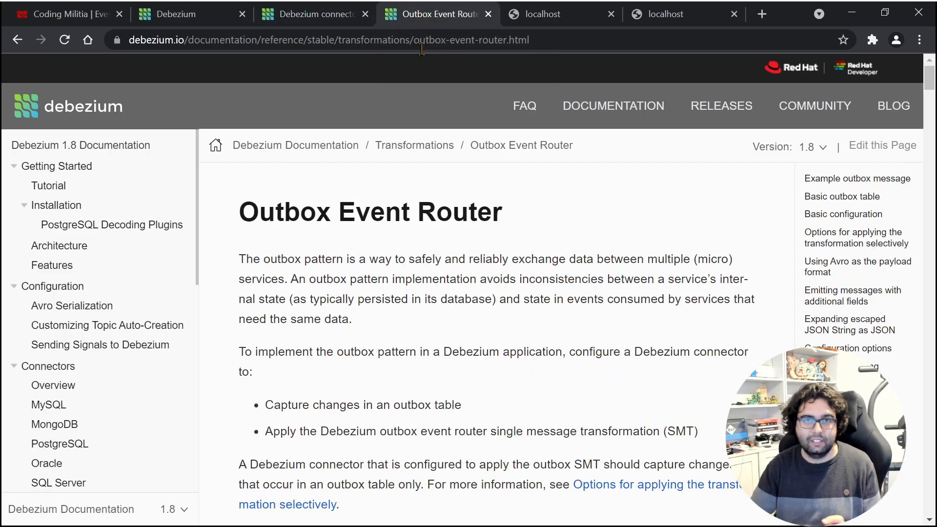
{"action": "mouse_move", "coordinate": [470, 402]}
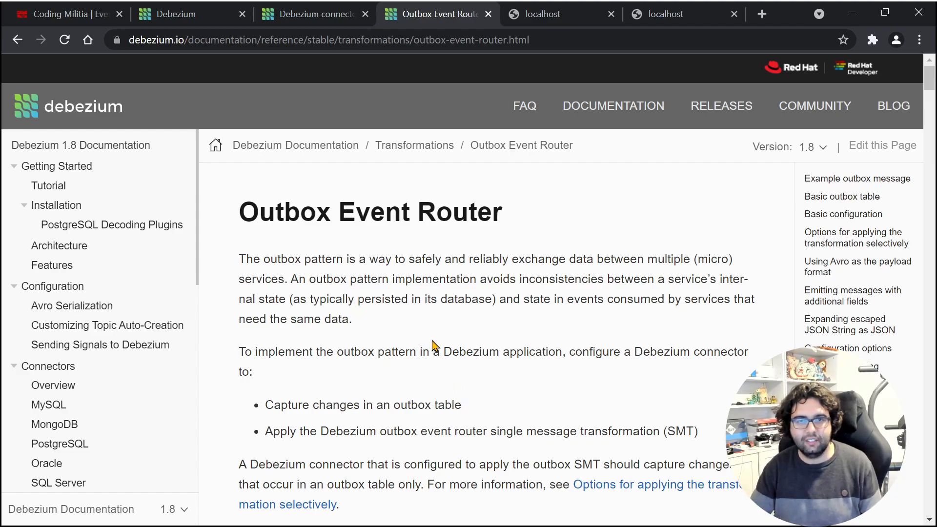
{"action": "scroll", "scroll_direction": "up", "scroll_amount": 3}
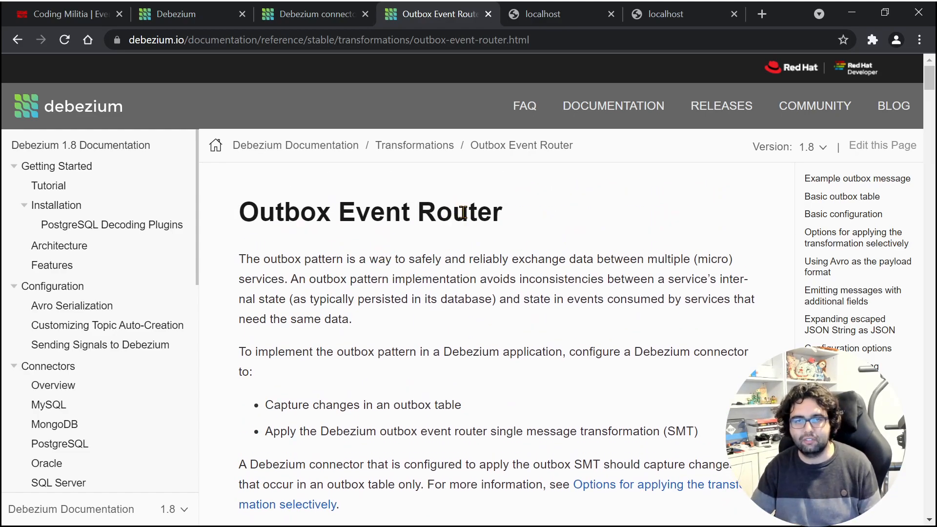
{"action": "mouse_move", "coordinate": [726, 372]}
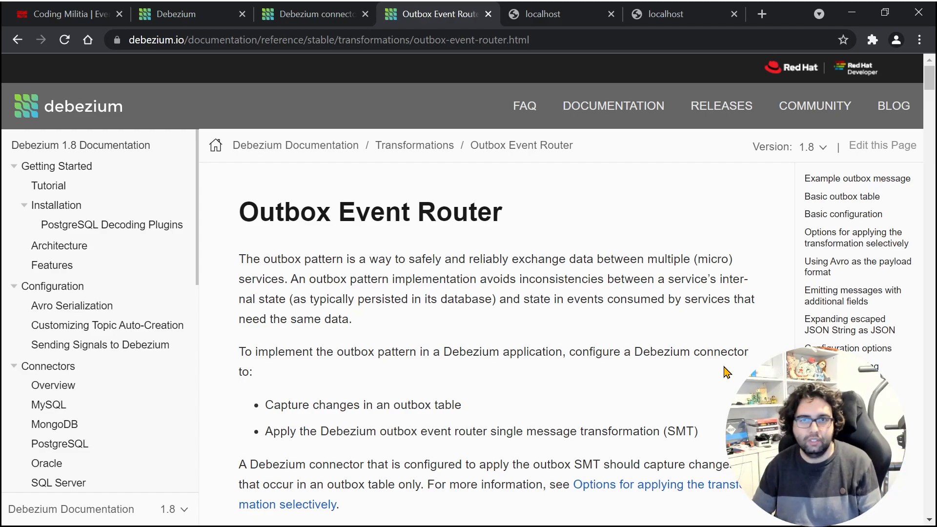
{"action": "key", "text": "alt+tab"}
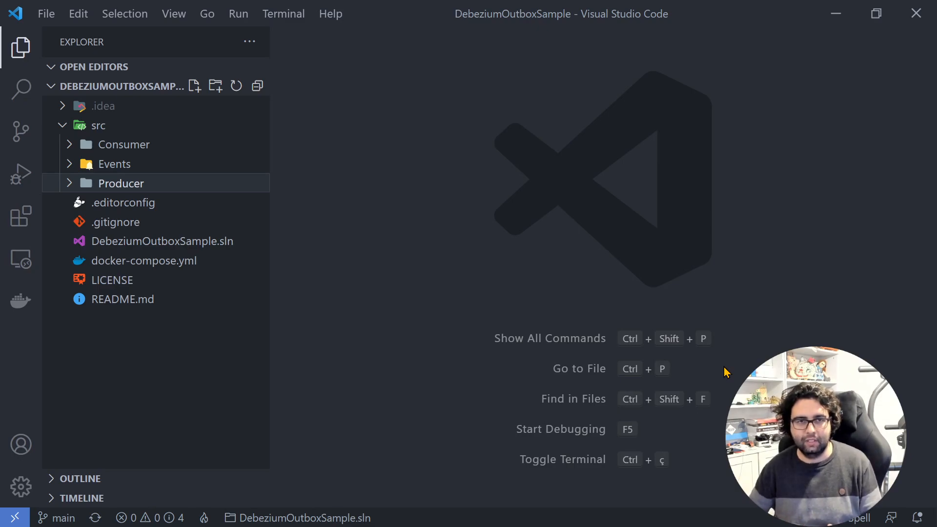
{"action": "mouse_move", "coordinate": [657, 366]}
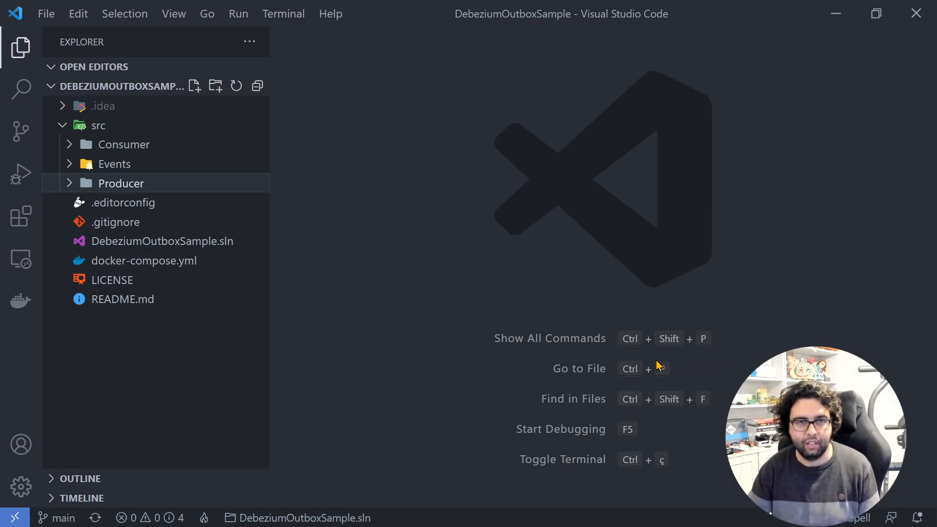
{"action": "mouse_move", "coordinate": [21, 239]}
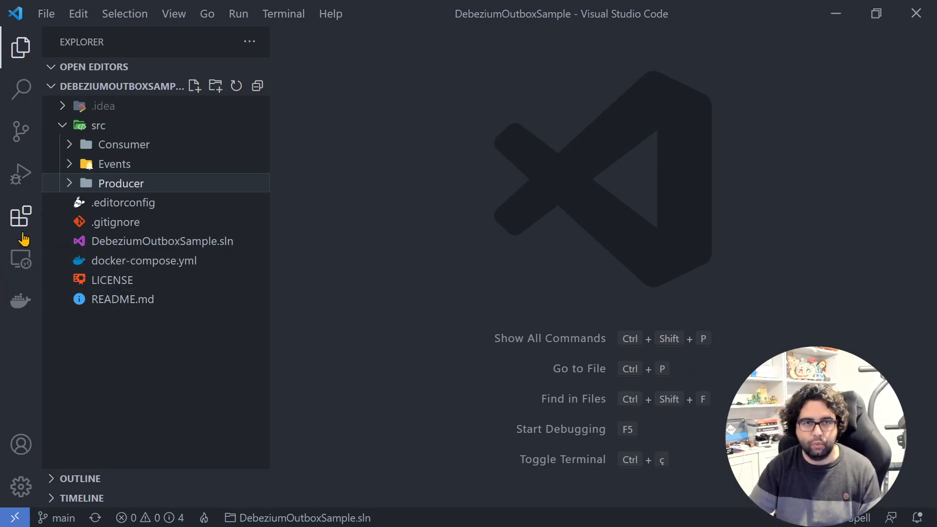
Step: Review SampleEvents.cs (OrderEventBase, OrderDelivered records) and bring up IEventConsumer.cs
{"action": "left_click", "coordinate": [114, 164]}
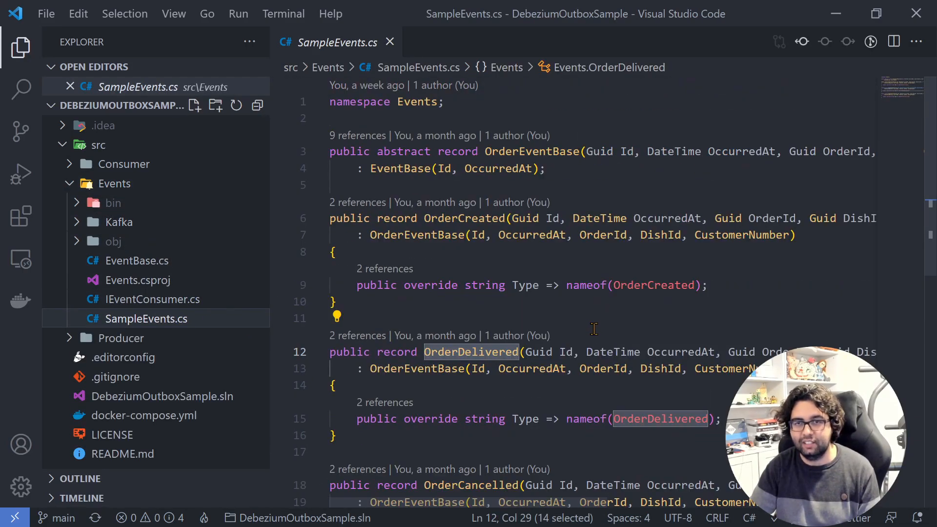
{"action": "left_click", "coordinate": [531, 151]}
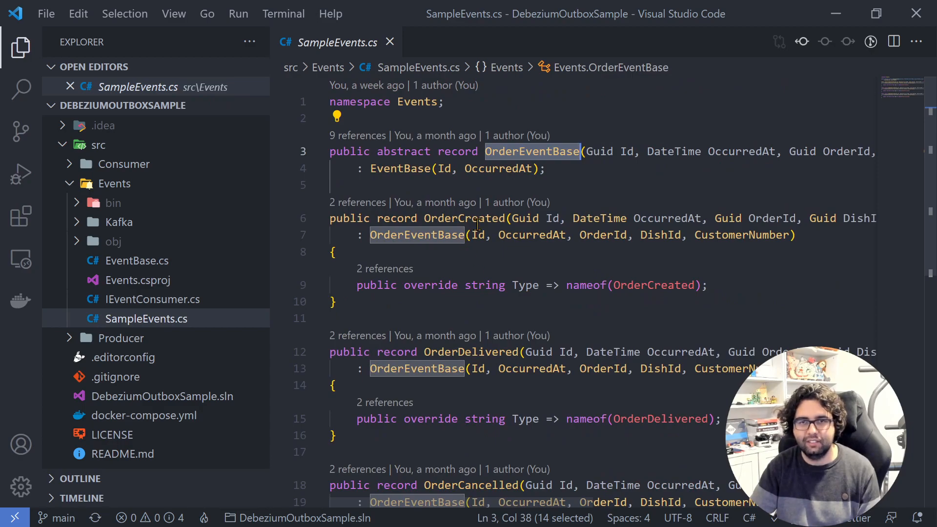
{"action": "left_click", "coordinate": [497, 352]}
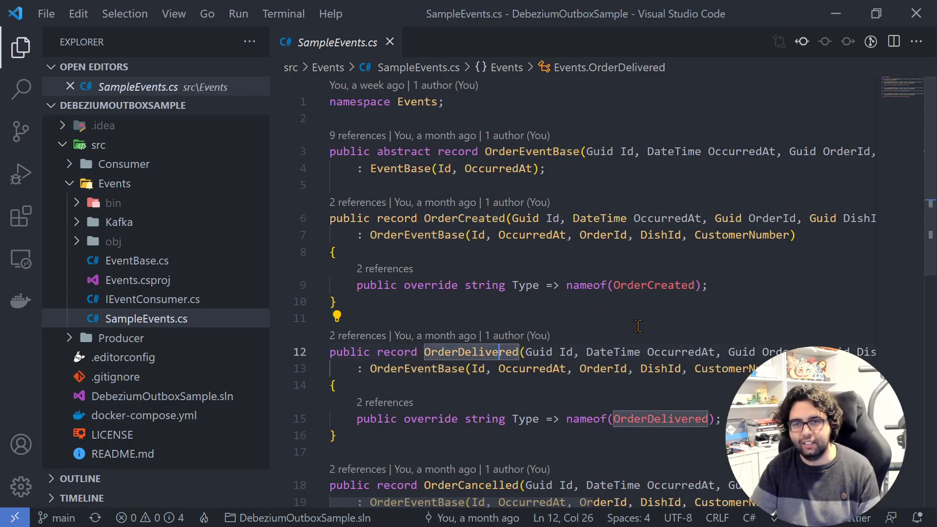
{"action": "mouse_move", "coordinate": [633, 316]}
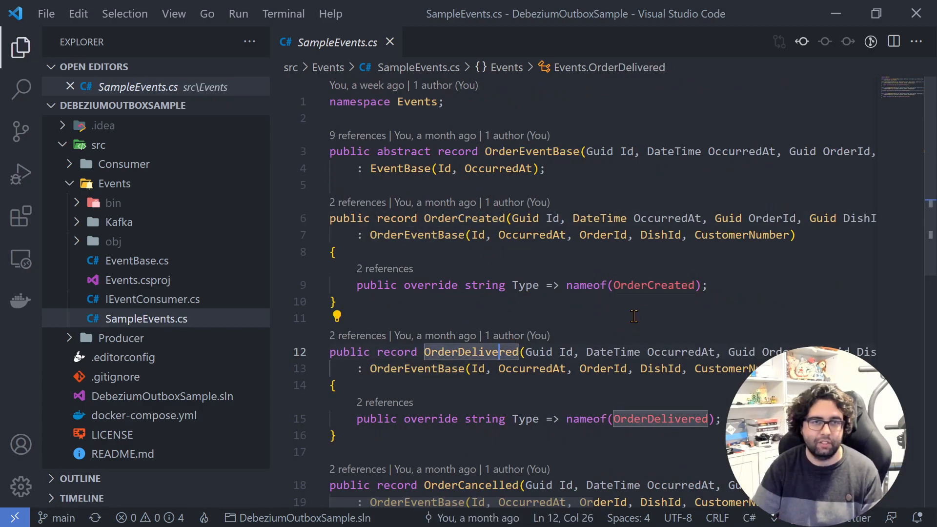
{"action": "left_click", "coordinate": [389, 42]}
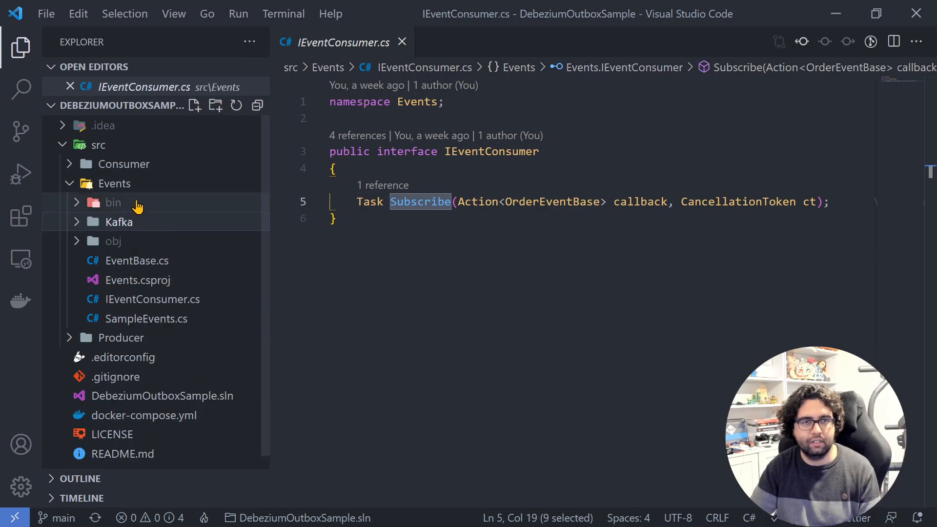
Step: View the Consumer project's Worker.cs log line at full width, then move to the Producer files
{"action": "left_click", "coordinate": [124, 164]}
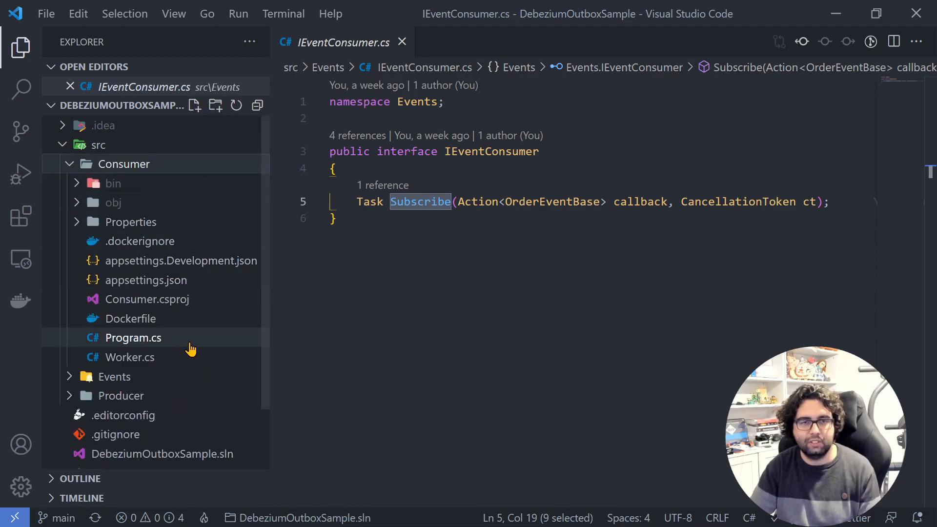
{"action": "left_click", "coordinate": [129, 357]}
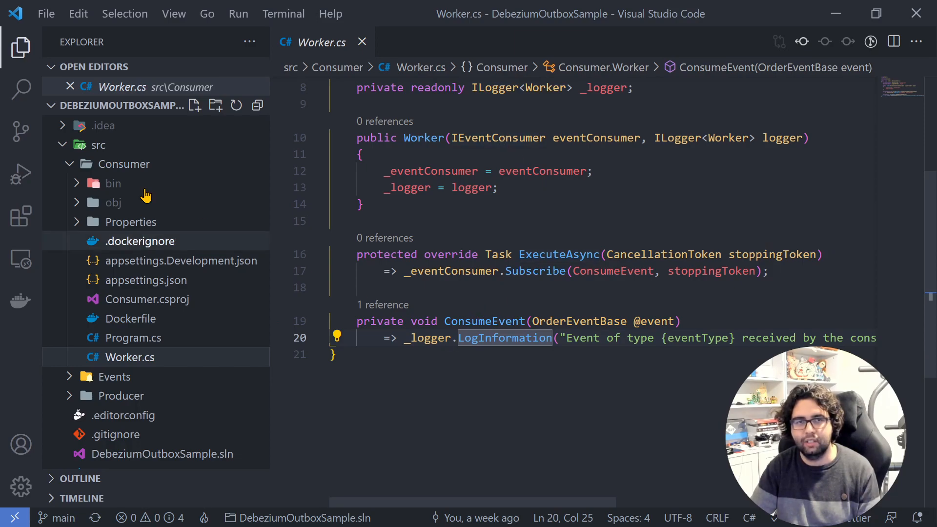
{"action": "left_click", "coordinate": [21, 46]}
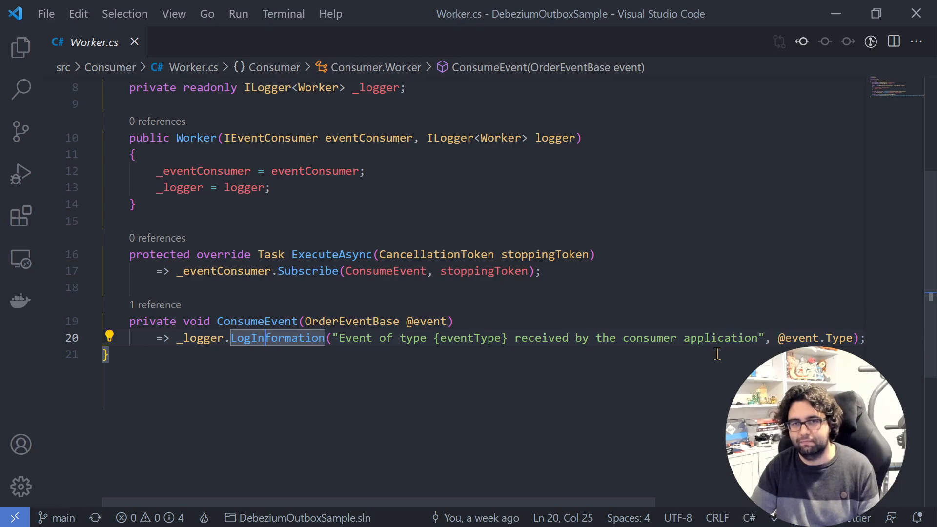
{"action": "left_click", "coordinate": [20, 48]}
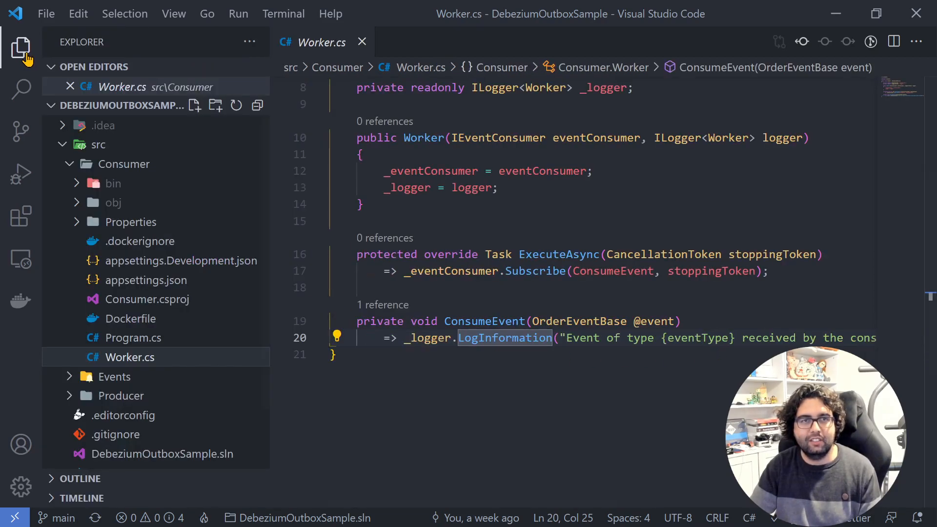
{"action": "left_click", "coordinate": [362, 42]}
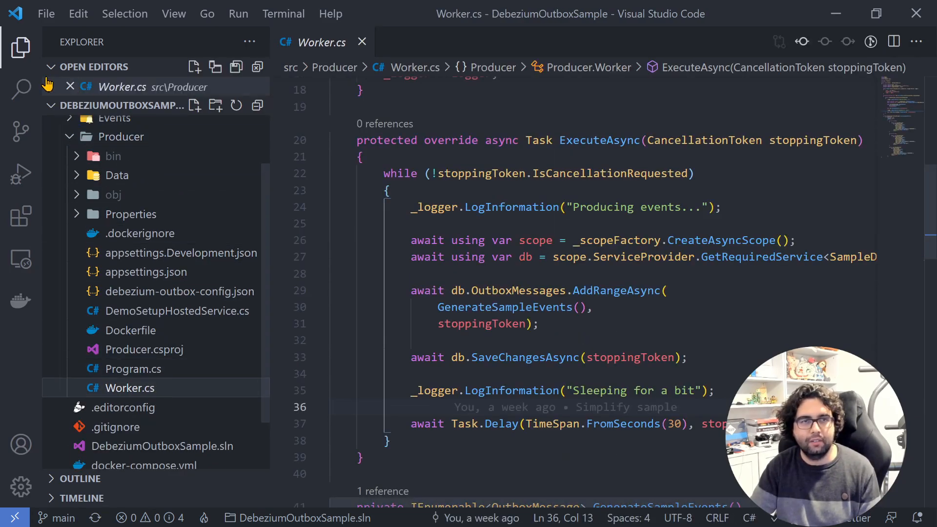
{"action": "left_click", "coordinate": [21, 47]}
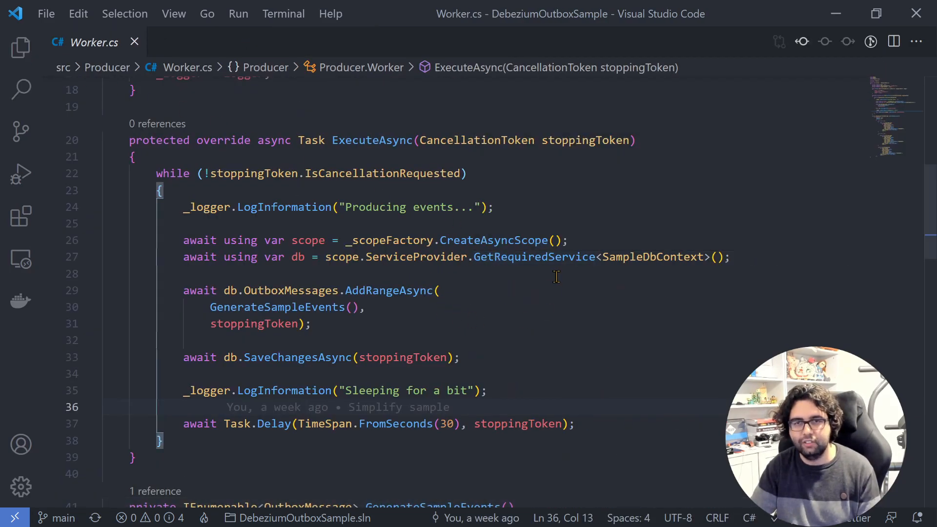
{"action": "scroll", "scroll_direction": "down", "scroll_amount": 3}
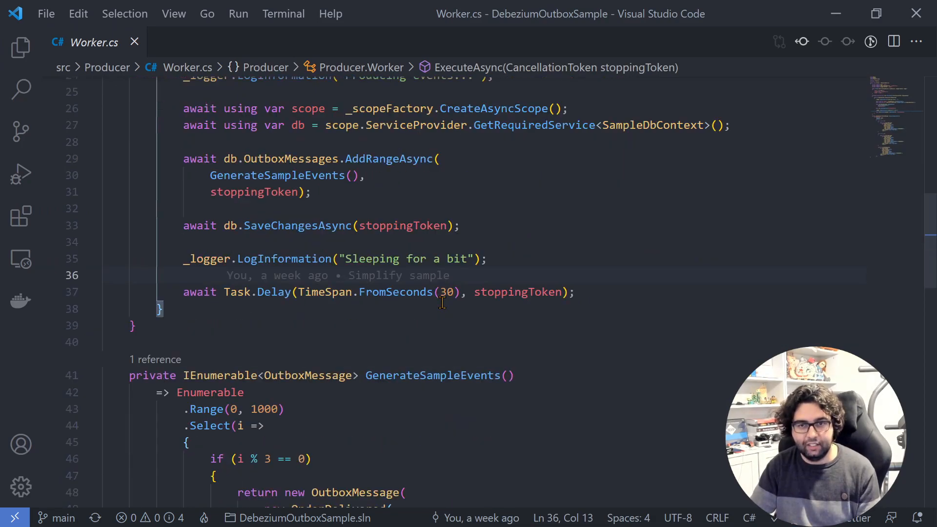
{"action": "scroll", "scroll_direction": "down", "scroll_amount": 3}
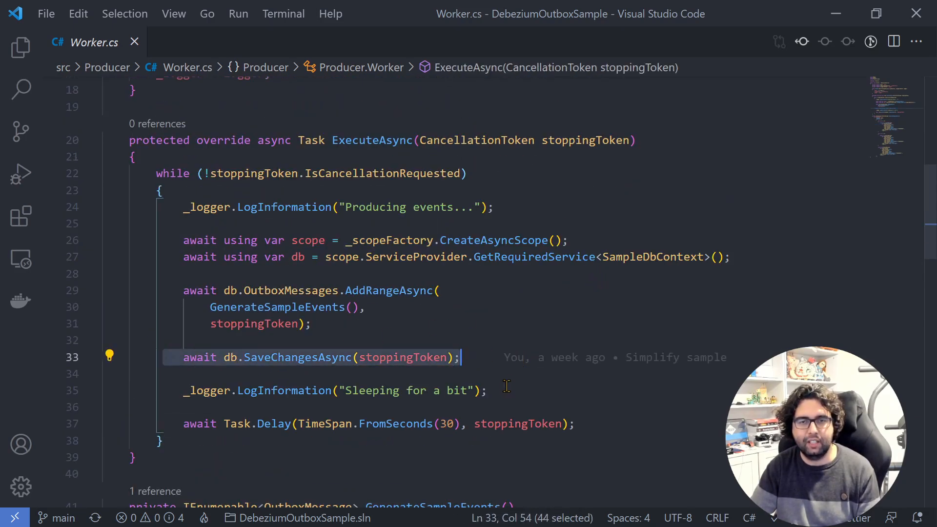
{"action": "left_click", "coordinate": [445, 423]}
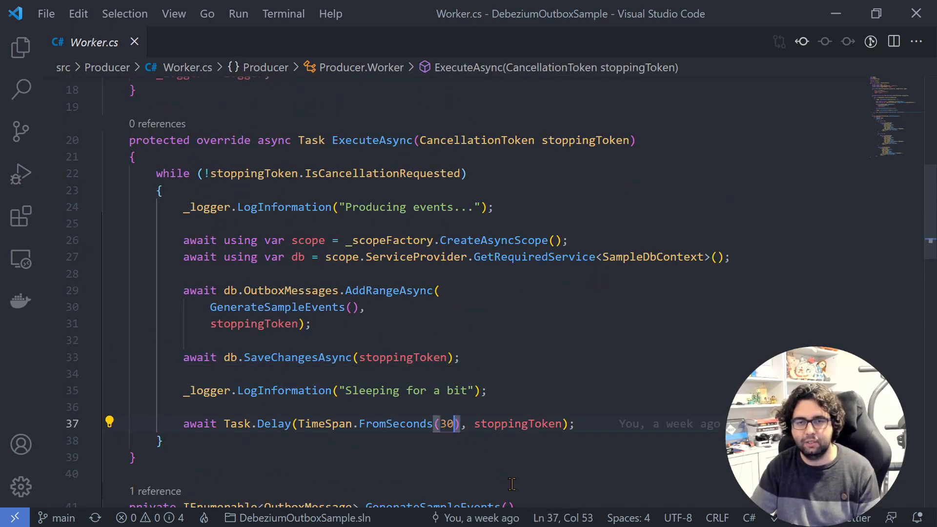
{"action": "scroll", "scroll_direction": "up", "scroll_amount": 3}
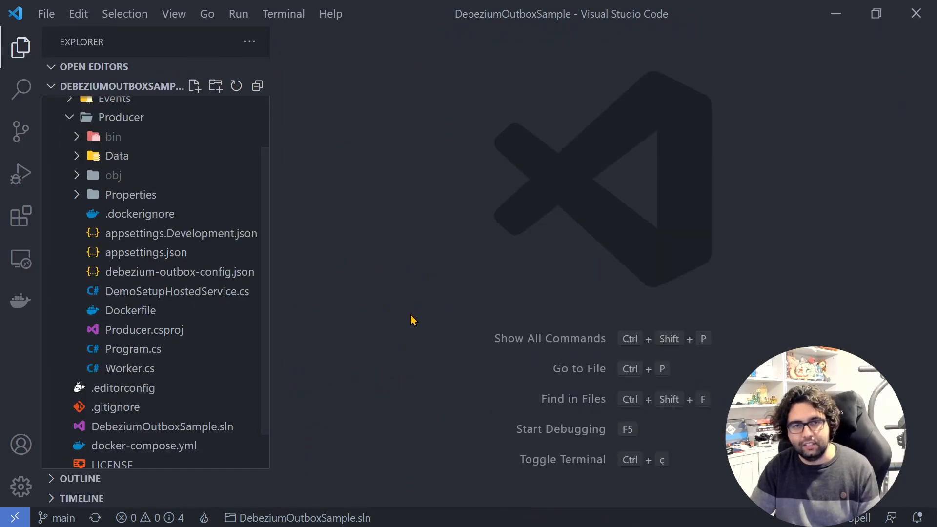
{"action": "mouse_move", "coordinate": [399, 321]}
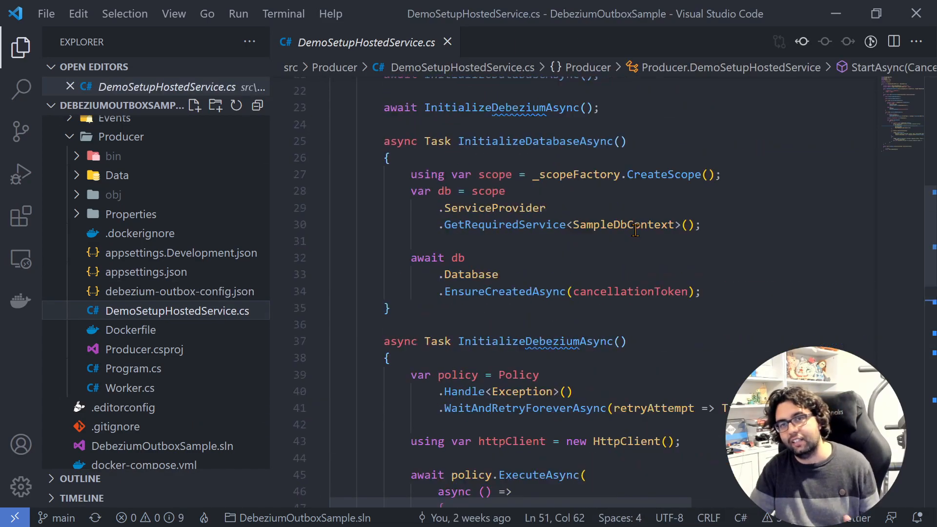
Step: Scroll through DemoSetupHostedService.cs reviewing database creation and Debezium connector setup
{"action": "scroll", "scroll_direction": "up", "scroll_amount": 3}
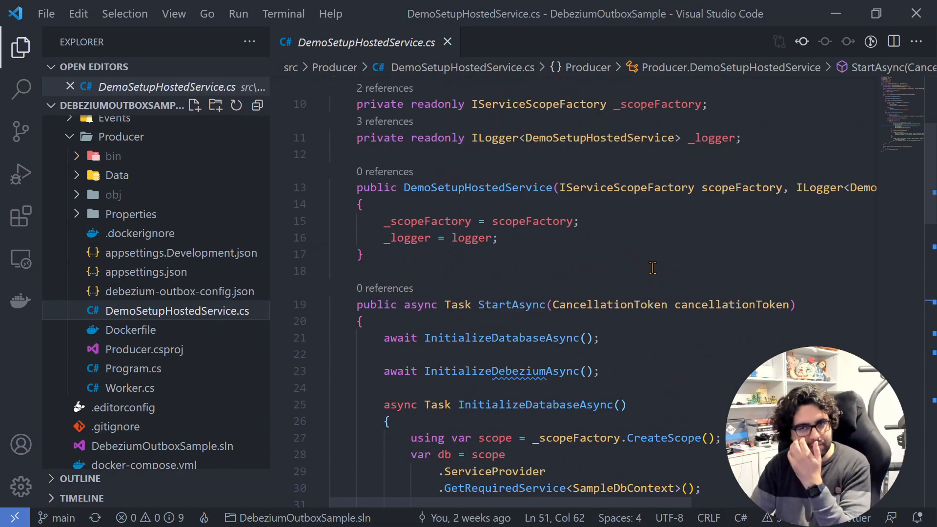
{"action": "scroll", "scroll_direction": "down", "scroll_amount": 3}
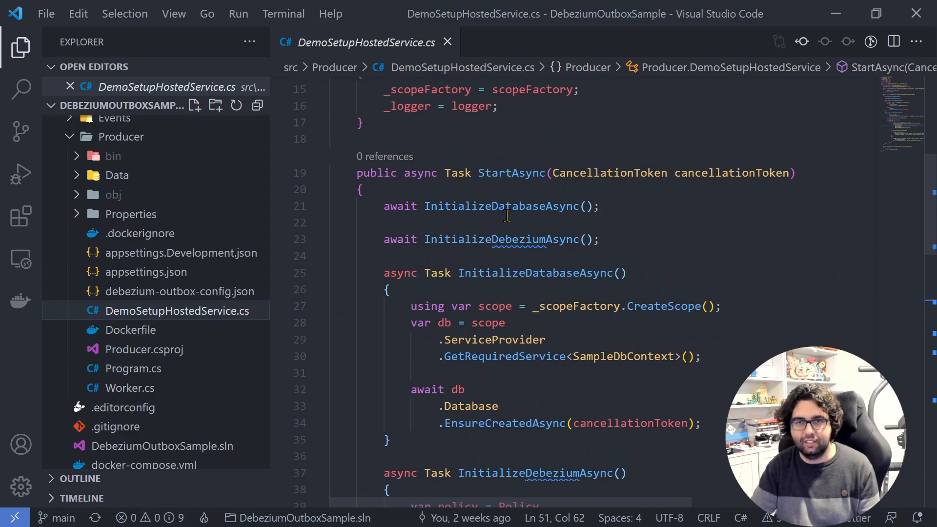
{"action": "scroll", "scroll_direction": "down", "scroll_amount": 3}
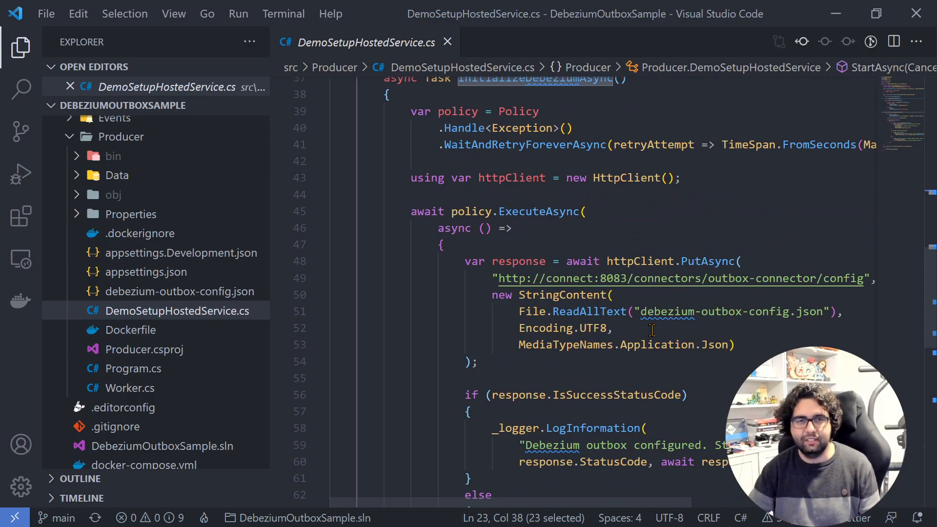
{"action": "mouse_move", "coordinate": [364, 42]}
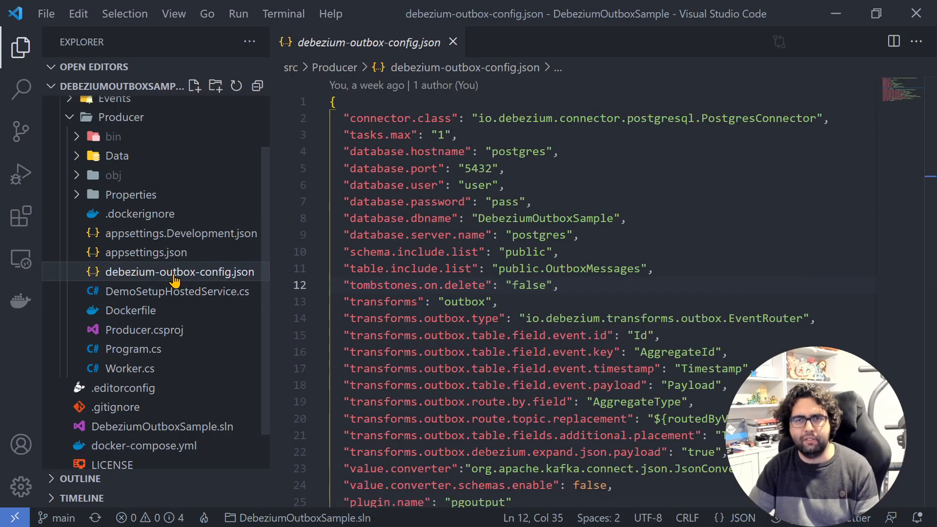
{"action": "left_click", "coordinate": [20, 47]}
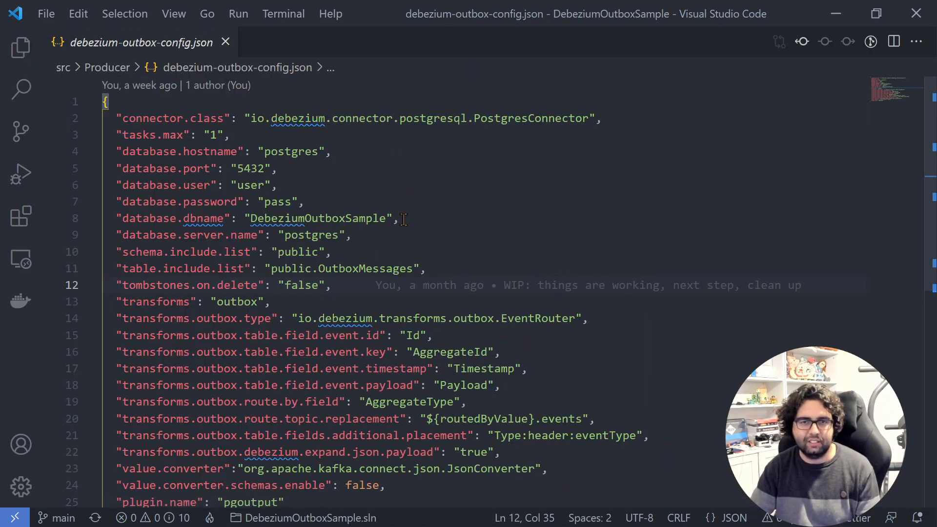
{"action": "mouse_move", "coordinate": [759, 256]}
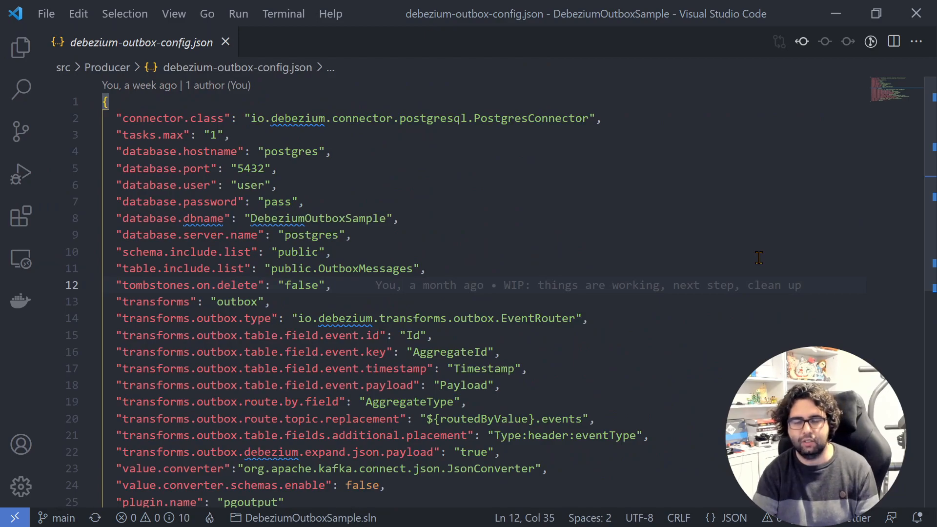
{"action": "left_click", "coordinate": [333, 285]}
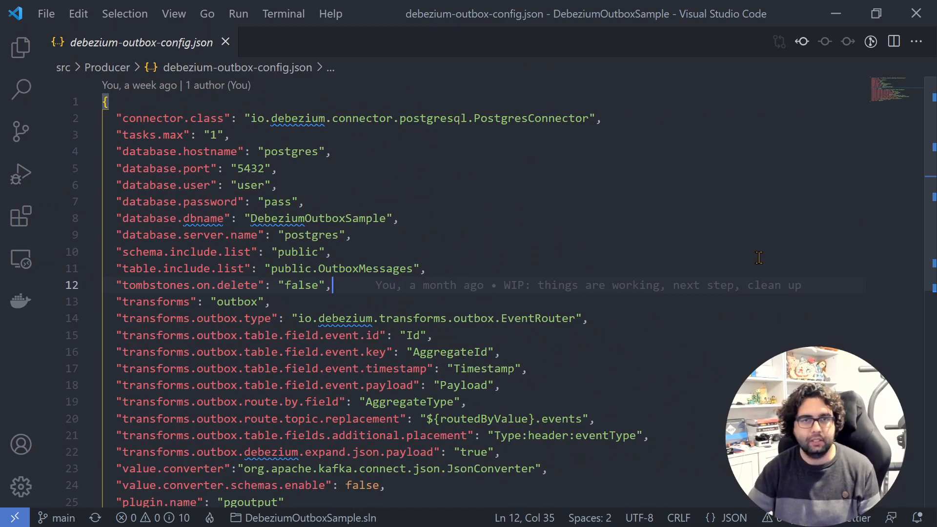
{"action": "mouse_move", "coordinate": [532, 126]}
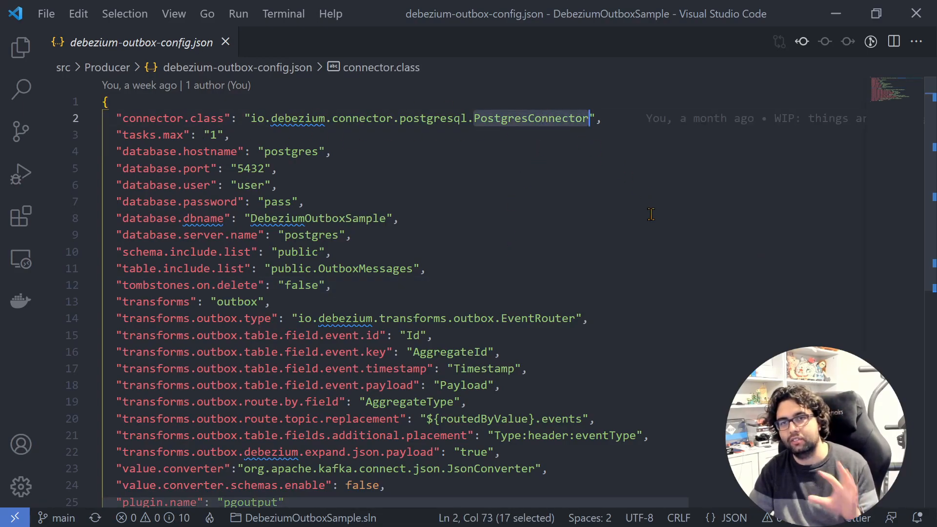
{"action": "mouse_move", "coordinate": [267, 151]}
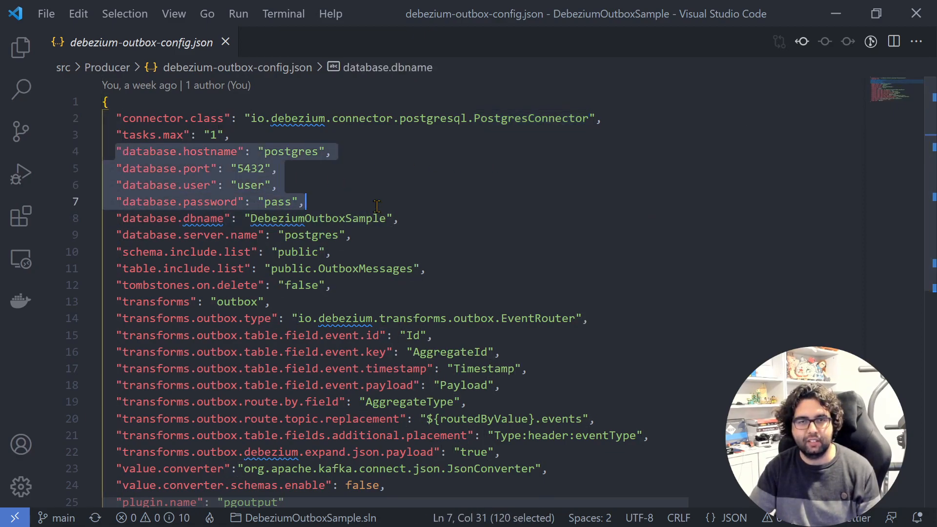
{"action": "left_click", "coordinate": [403, 218]}
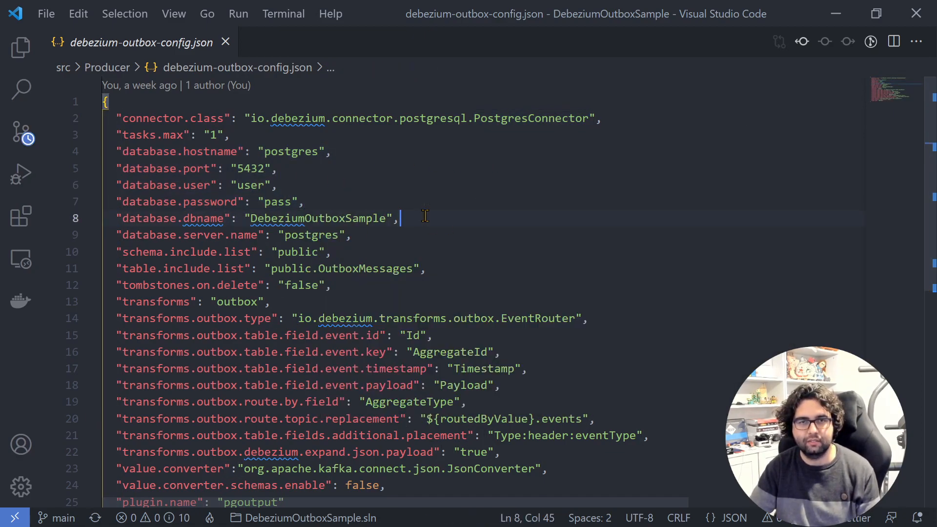
{"action": "double_click", "coordinate": [316, 217]}
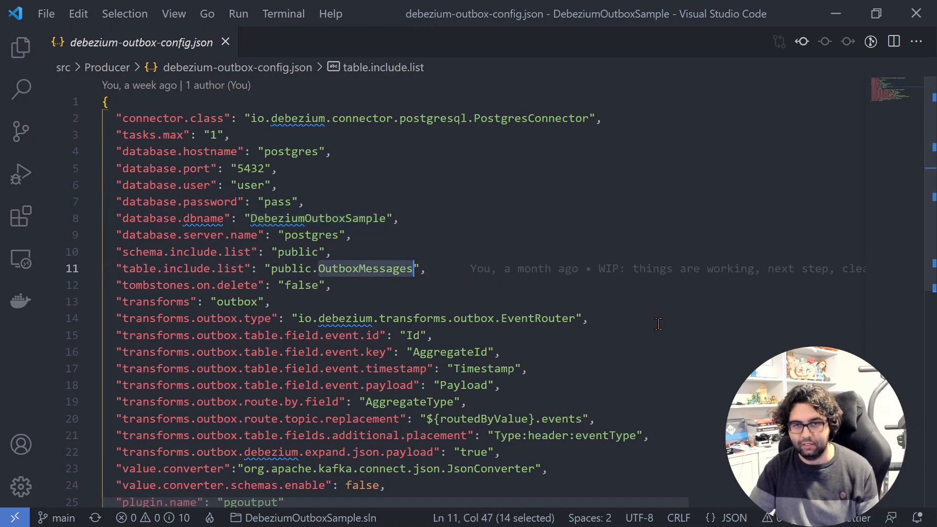
{"action": "scroll", "scroll_direction": "down", "scroll_amount": 3}
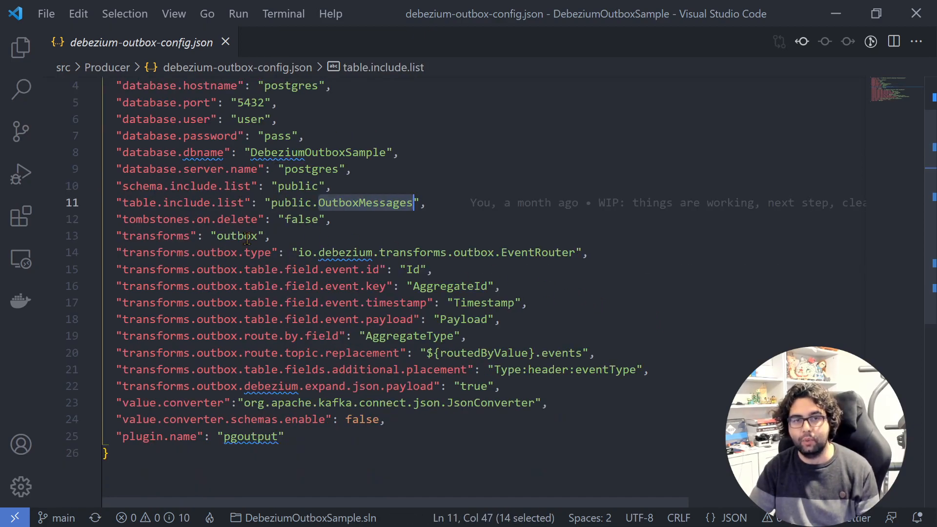
{"action": "double_click", "coordinate": [235, 235]}
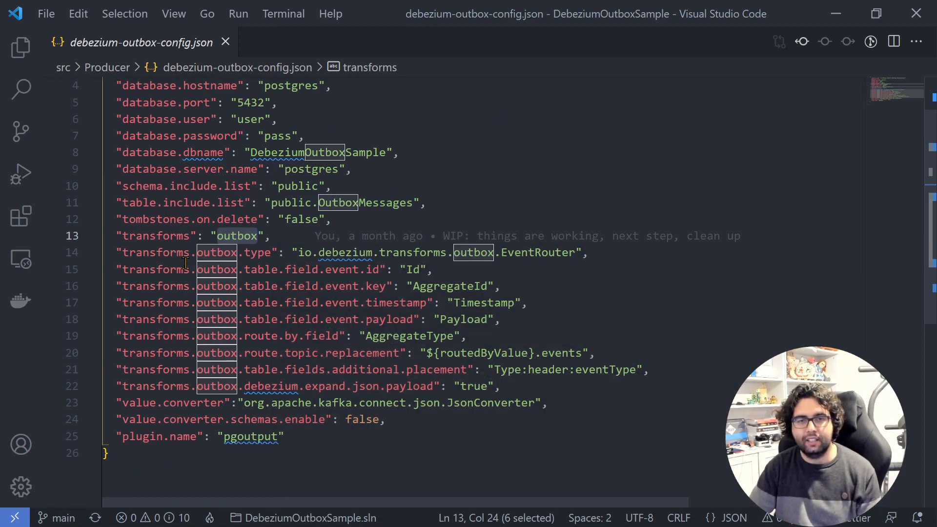
{"action": "mouse_move", "coordinate": [423, 303]}
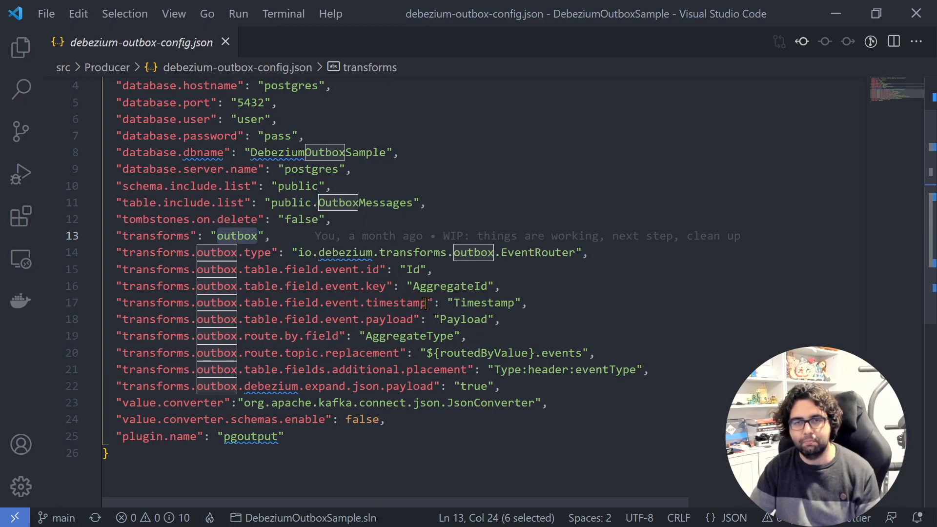
{"action": "mouse_move", "coordinate": [582, 377]}
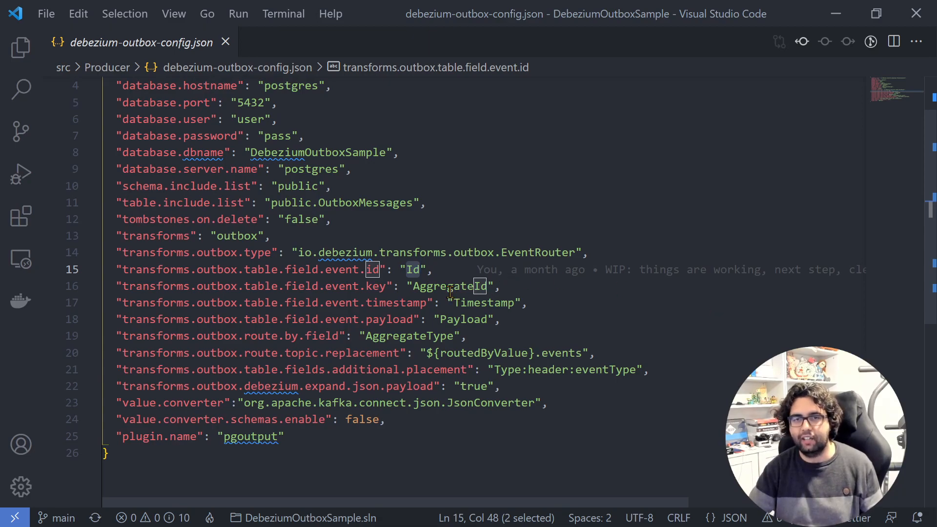
{"action": "double_click", "coordinate": [449, 286]}
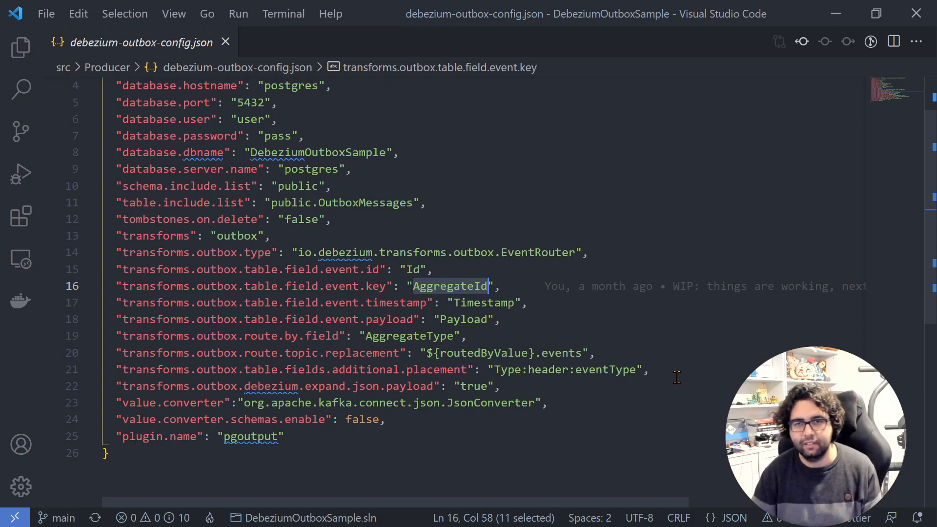
{"action": "scroll", "scroll_direction": "down", "scroll_amount": 3}
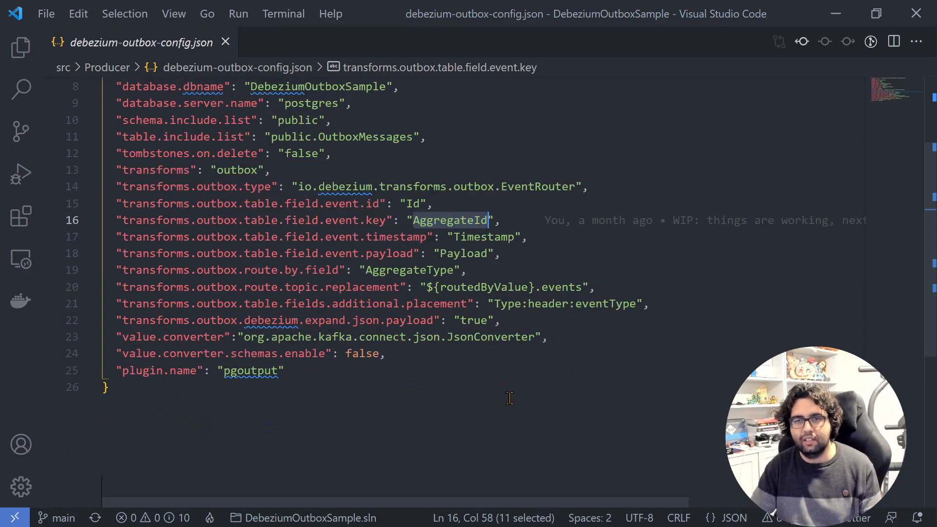
{"action": "mouse_move", "coordinate": [445, 353]}
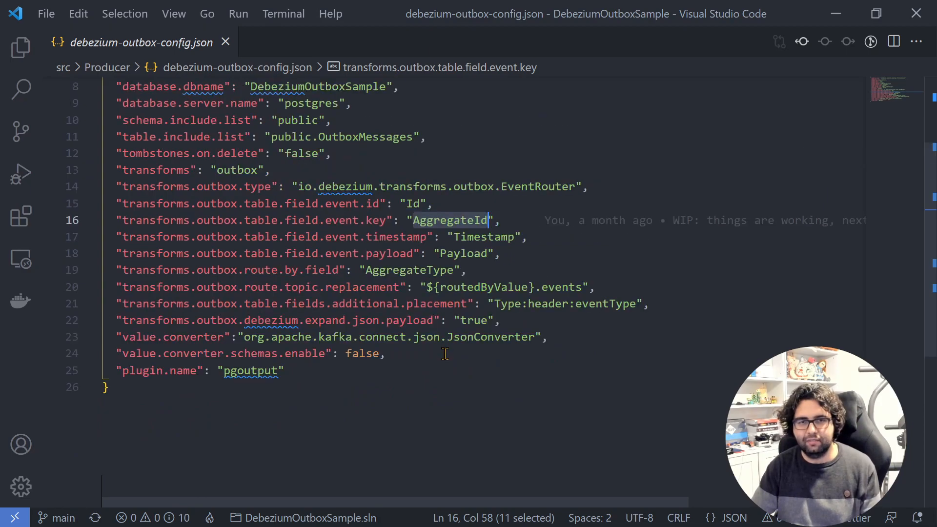
{"action": "scroll", "scroll_direction": "up", "scroll_amount": 3}
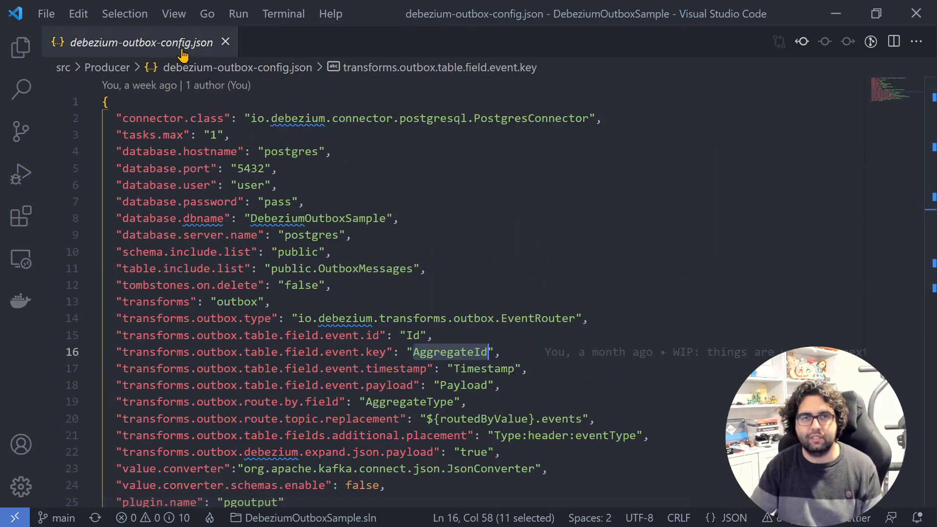
Step: Read docker-compose.yml at full editor width, from zookeeper and broker down to postgres and connect
{"action": "left_click", "coordinate": [225, 42]}
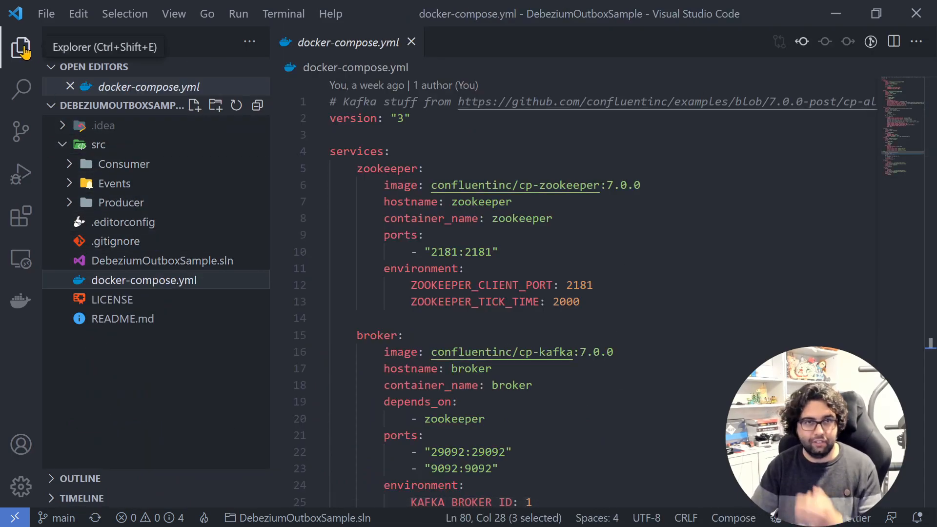
{"action": "left_click", "coordinate": [21, 47]}
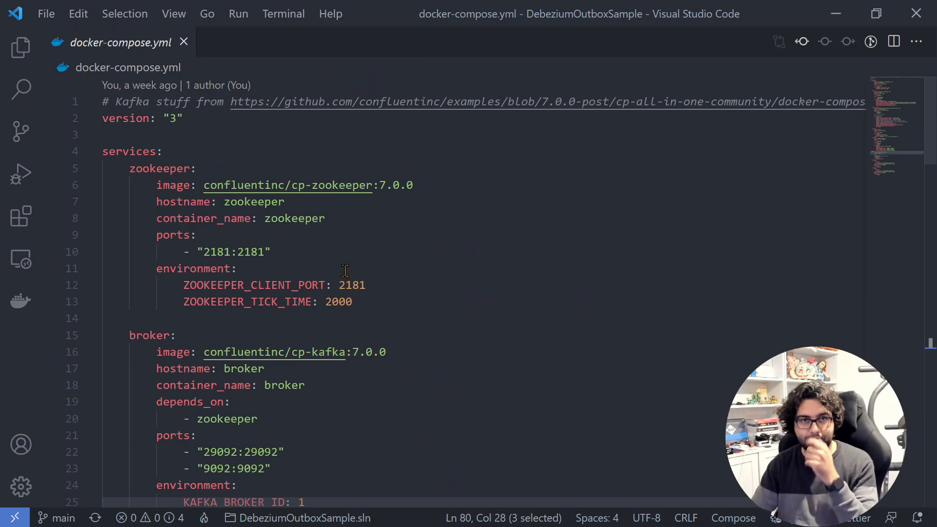
{"action": "mouse_move", "coordinate": [691, 291]}
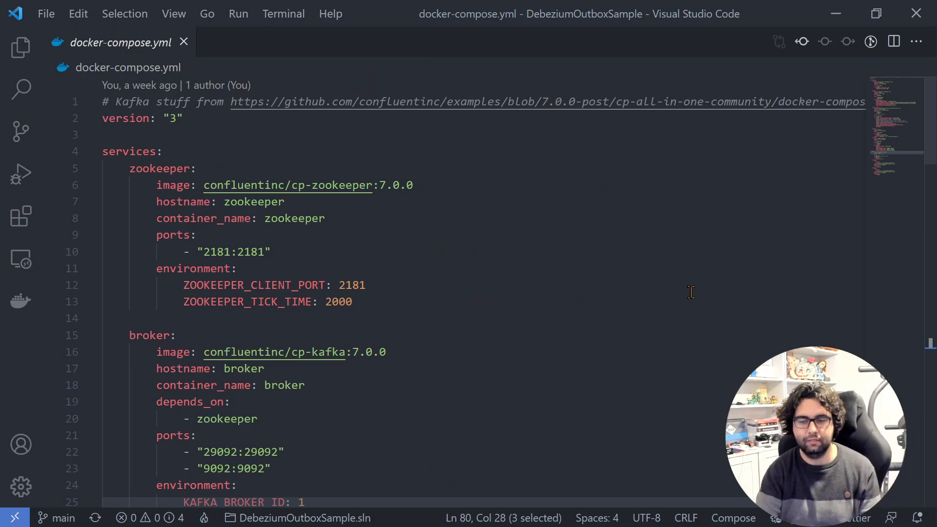
{"action": "scroll", "scroll_direction": "down", "scroll_amount": 3}
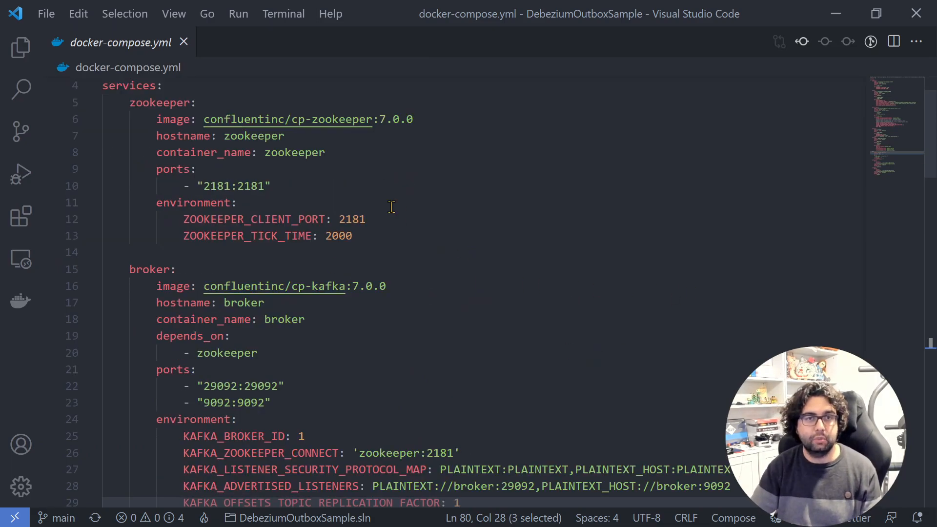
{"action": "scroll", "scroll_direction": "down", "scroll_amount": 3}
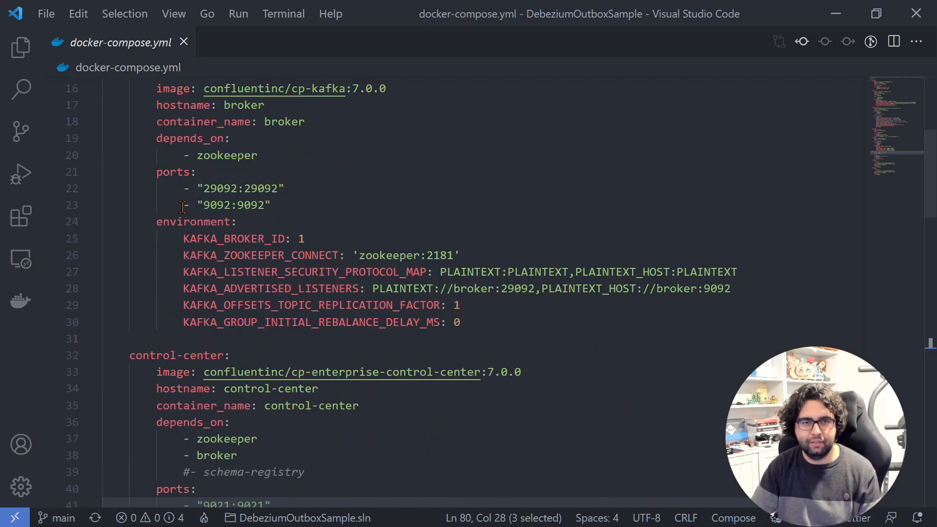
{"action": "scroll", "scroll_direction": "down", "scroll_amount": 3}
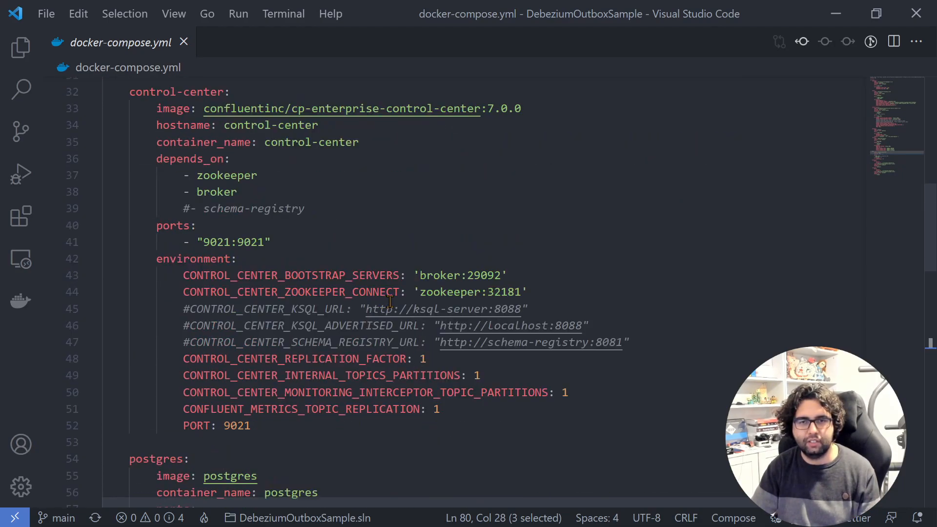
{"action": "scroll", "scroll_direction": "down", "scroll_amount": 3}
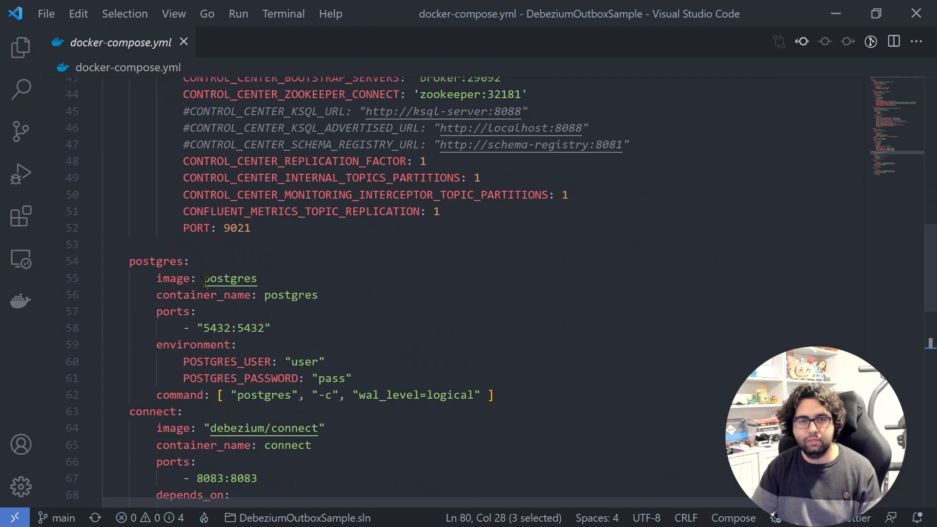
{"action": "scroll", "scroll_direction": "down", "scroll_amount": 3}
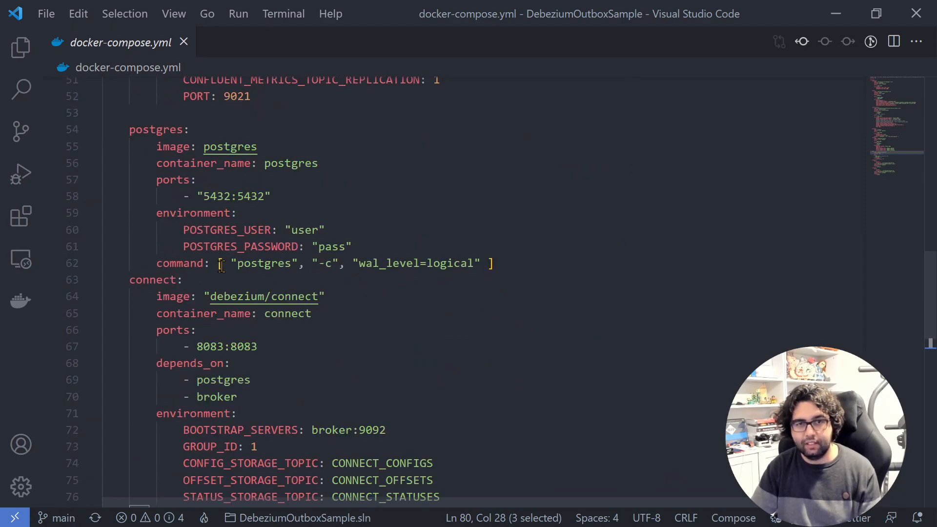
{"action": "mouse_move", "coordinate": [455, 276]}
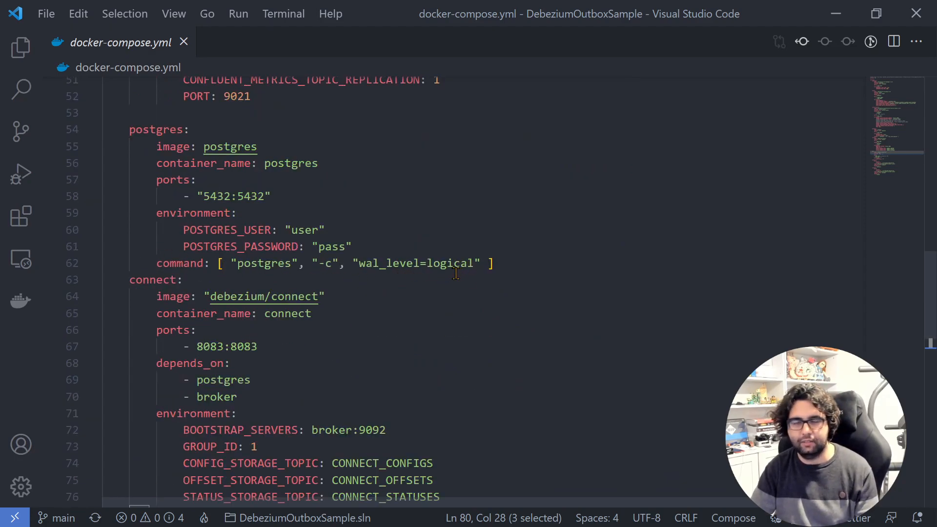
{"action": "mouse_move", "coordinate": [409, 270]}
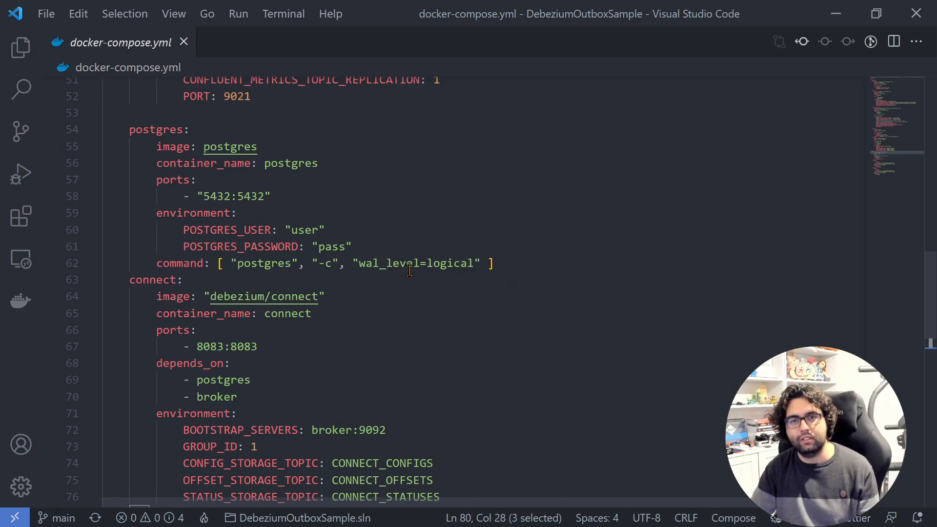
{"action": "mouse_move", "coordinate": [419, 273]}
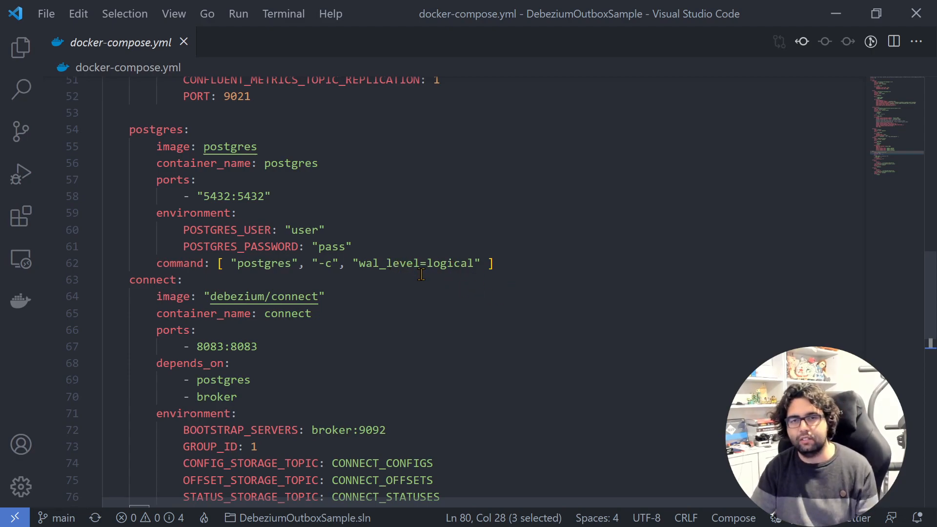
{"action": "mouse_move", "coordinate": [568, 298]}
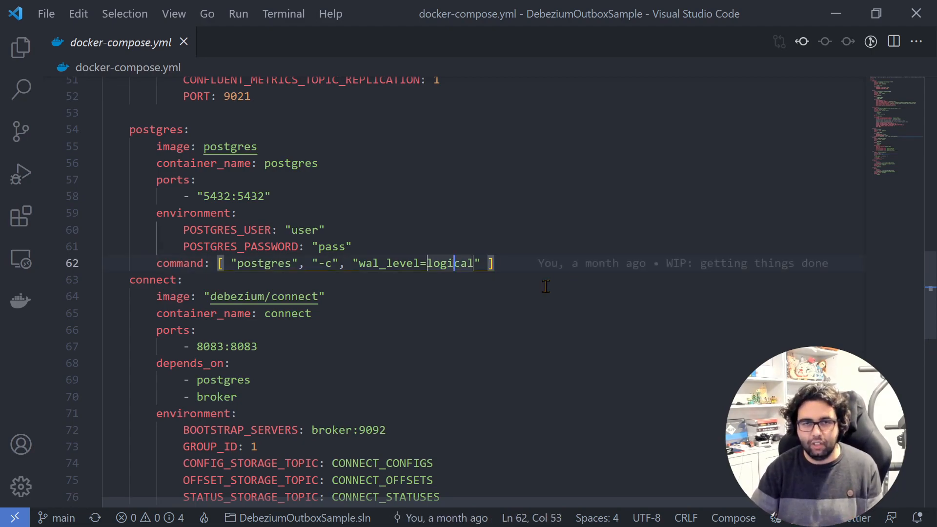
{"action": "scroll", "scroll_direction": "down", "scroll_amount": 3}
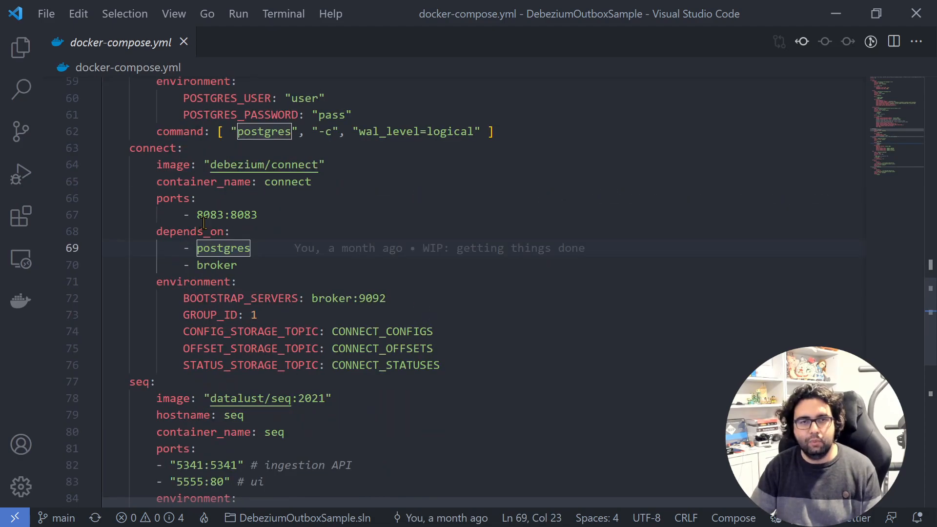
{"action": "scroll", "scroll_direction": "down", "scroll_amount": 3}
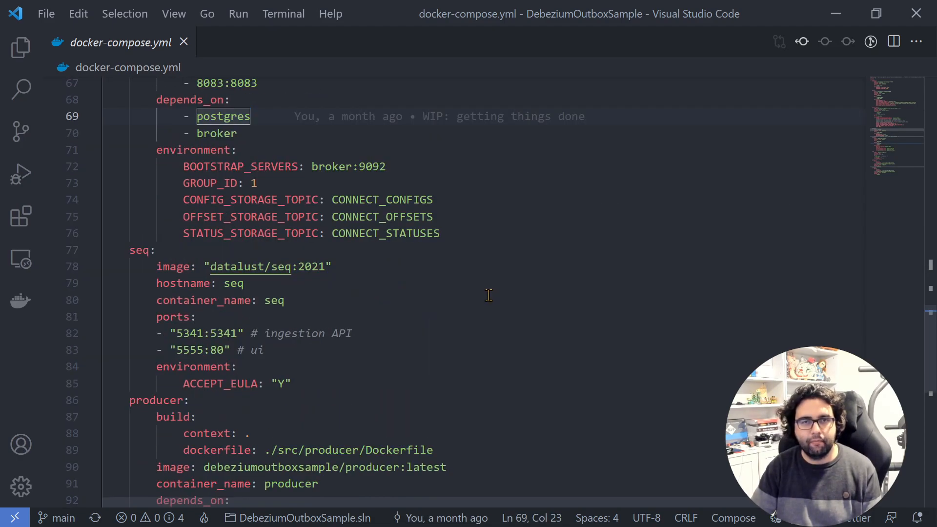
{"action": "scroll", "scroll_direction": "down", "scroll_amount": 3}
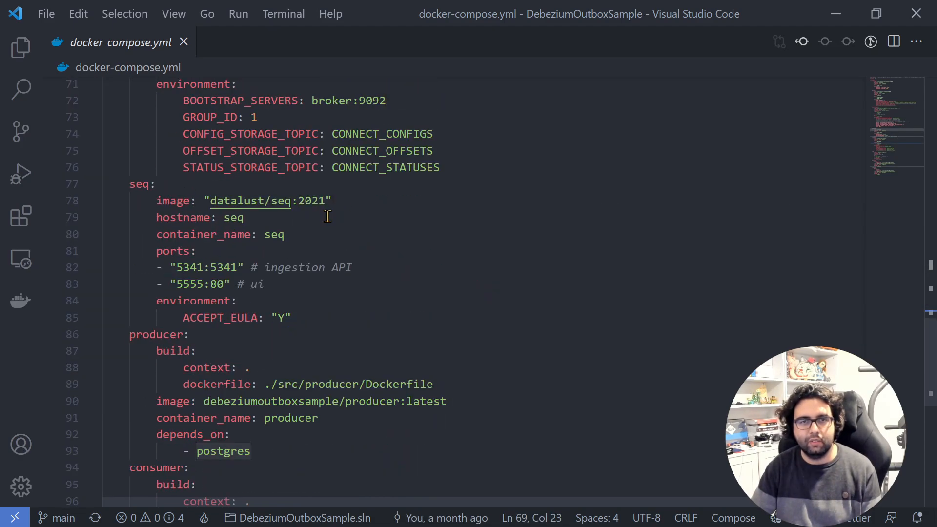
{"action": "double_click", "coordinate": [273, 234]}
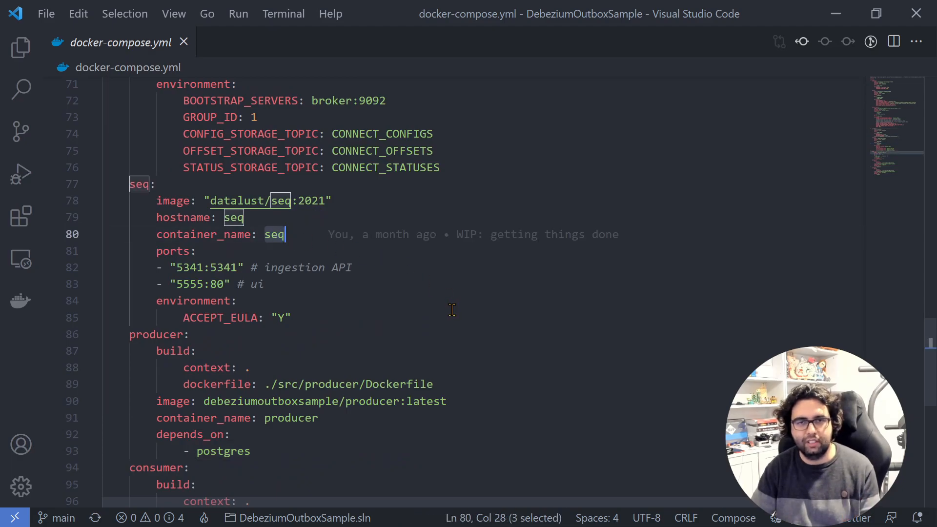
{"action": "scroll", "scroll_direction": "down", "scroll_amount": 3}
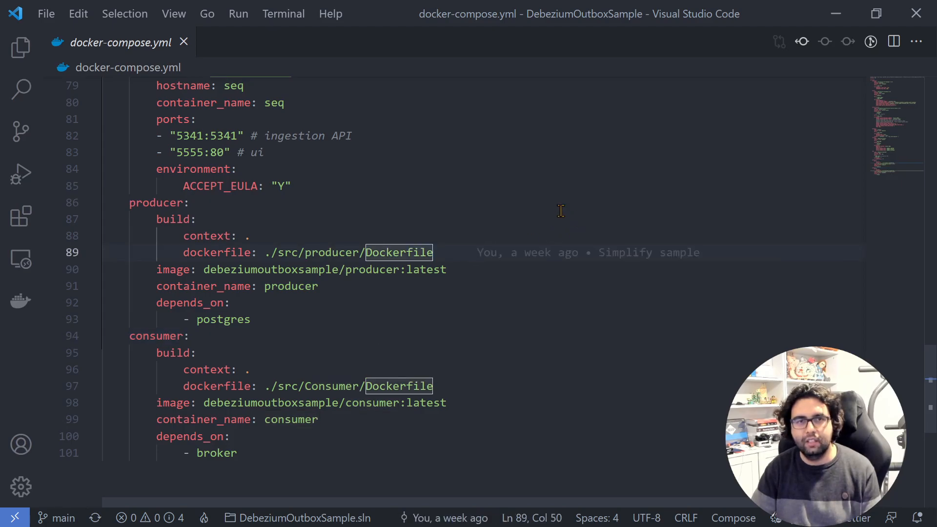
{"action": "left_click", "coordinate": [185, 41]}
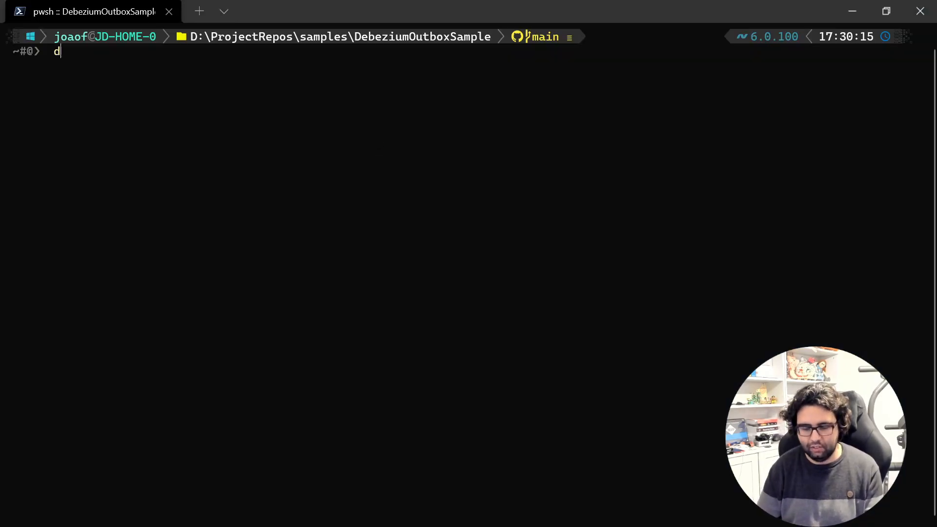
Step: Run 'docker compose up' and follow the logs until the consumer reports OrderCreated, OrderCancelled and OrderDelivered events
{"action": "type", "text": "ocker compose"}
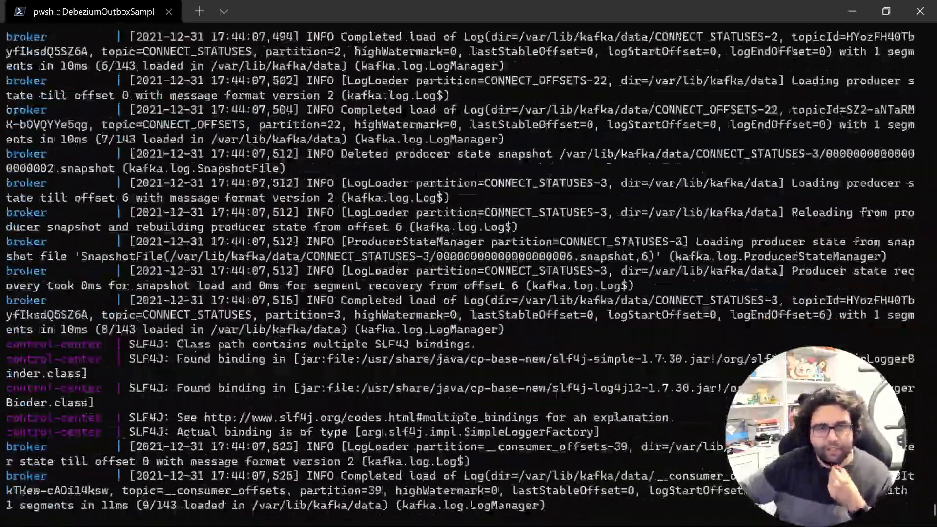
{"action": "scroll", "scroll_direction": "down", "scroll_amount": 3}
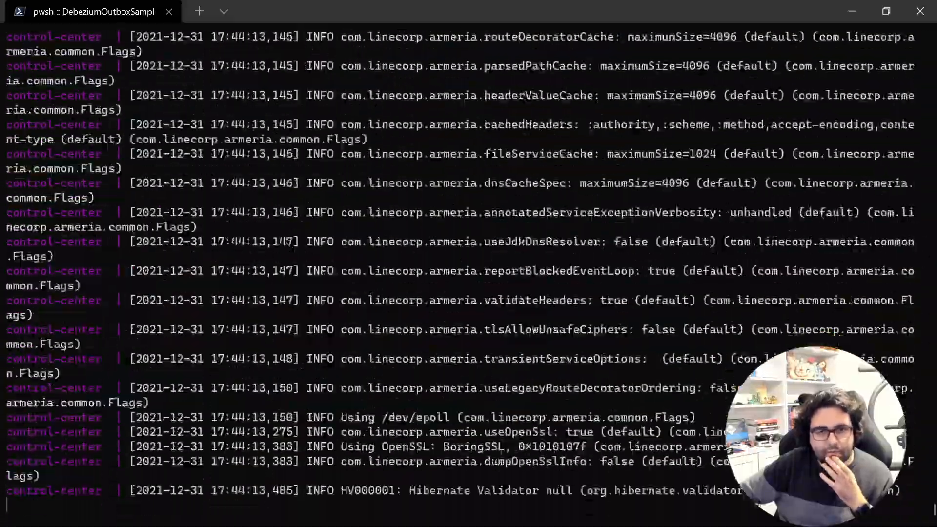
{"action": "scroll", "scroll_direction": "down", "scroll_amount": 3}
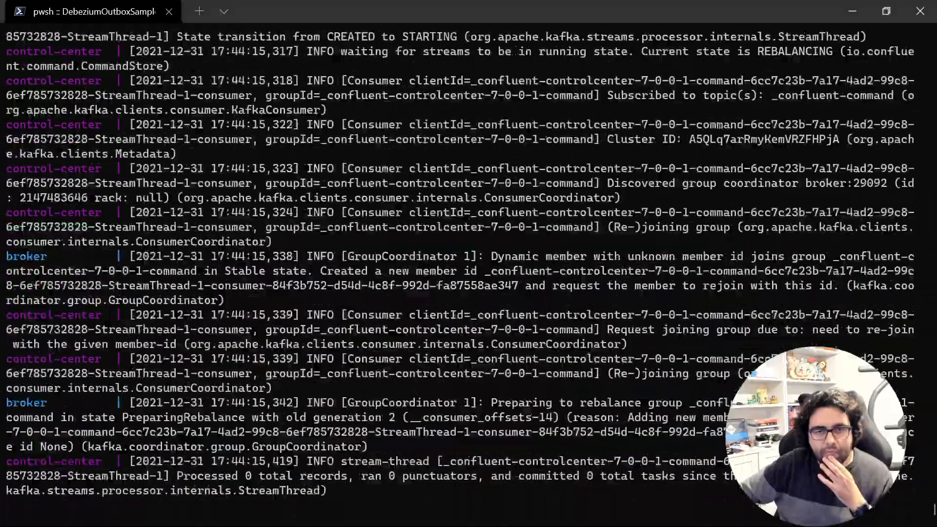
{"action": "scroll", "scroll_direction": "down", "scroll_amount": 3}
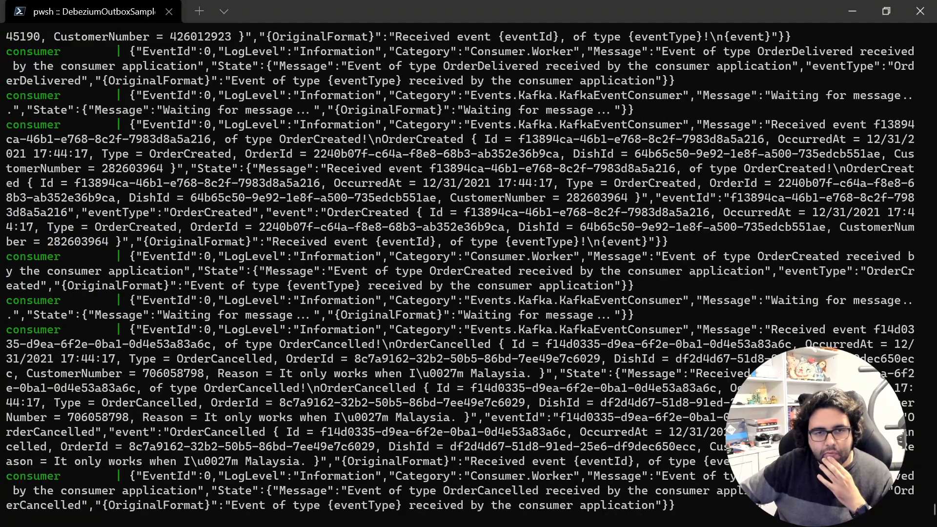
{"action": "scroll", "scroll_direction": "down", "scroll_amount": 3}
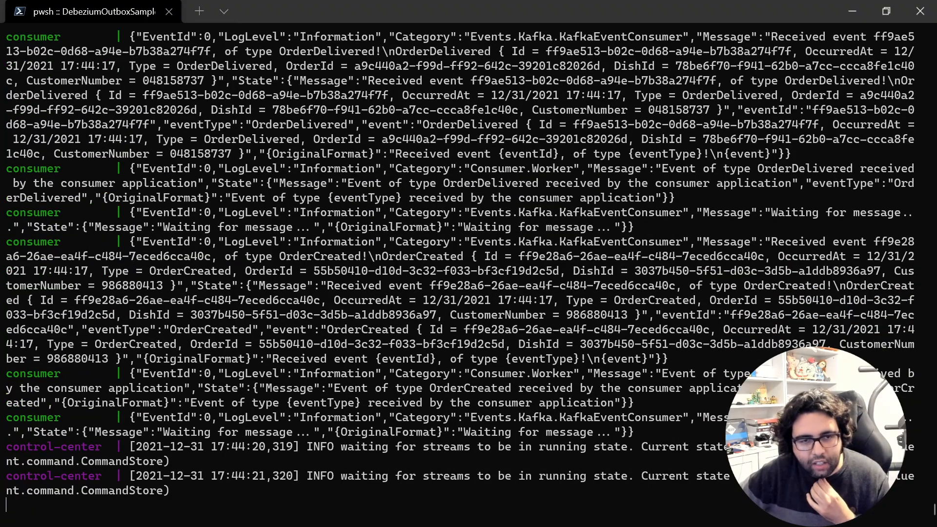
{"action": "scroll", "scroll_direction": "down", "scroll_amount": 3}
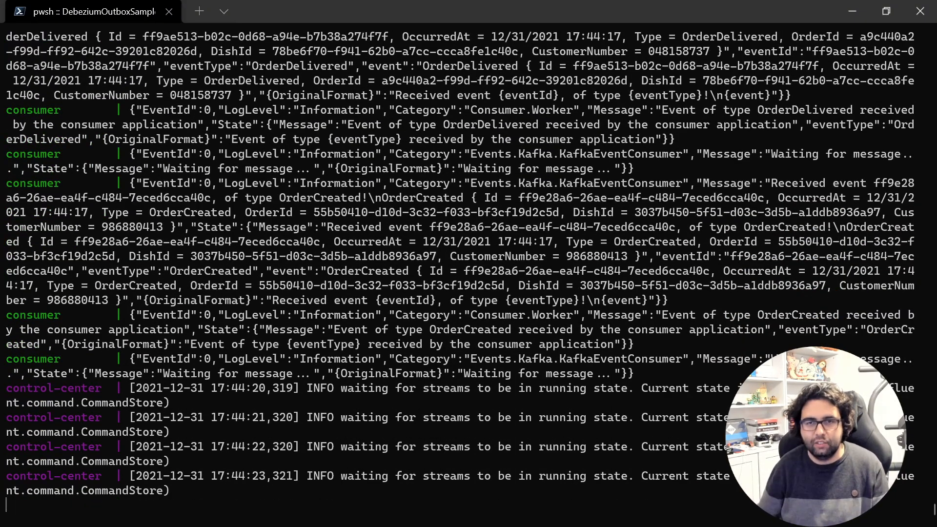
Step: Enable live tailing on Seq's Events page, then move to the localhost:9021 page
{"action": "left_click", "coordinate": [438, 14]}
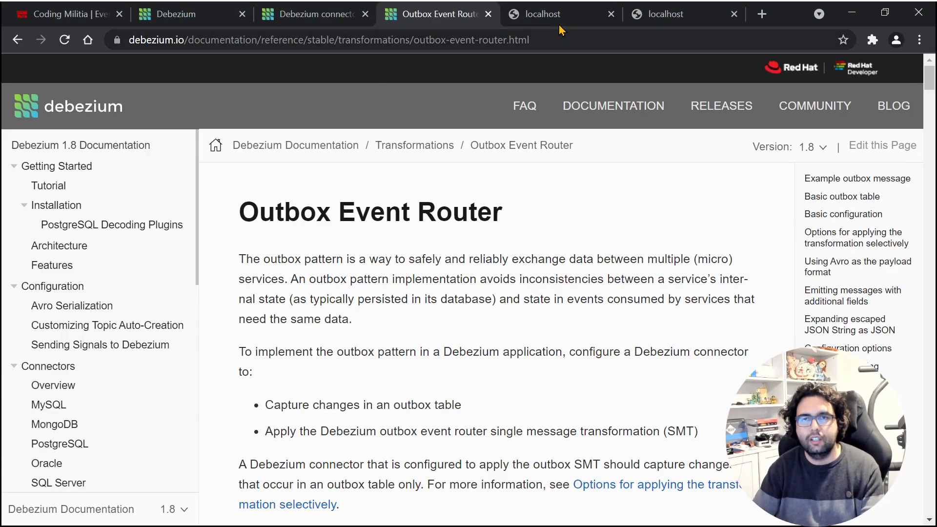
{"action": "left_click", "coordinate": [560, 13]}
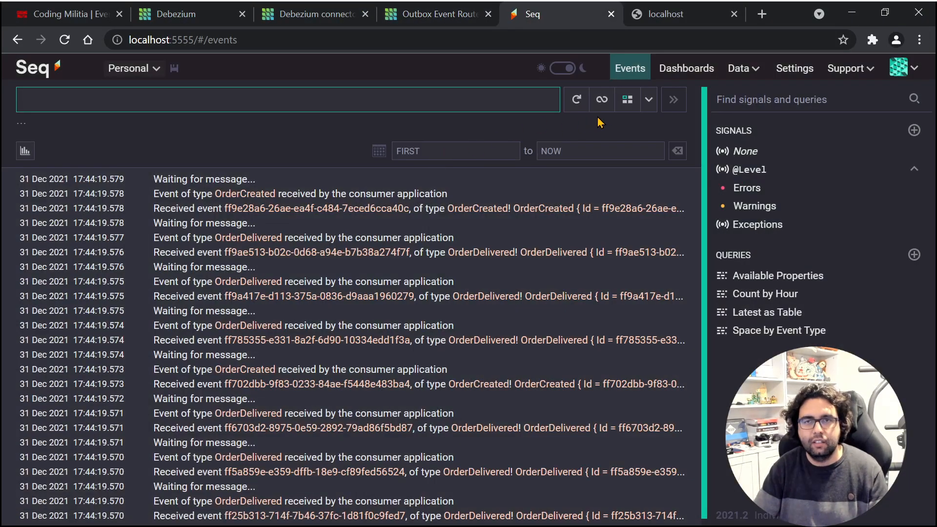
{"action": "mouse_move", "coordinate": [601, 99]}
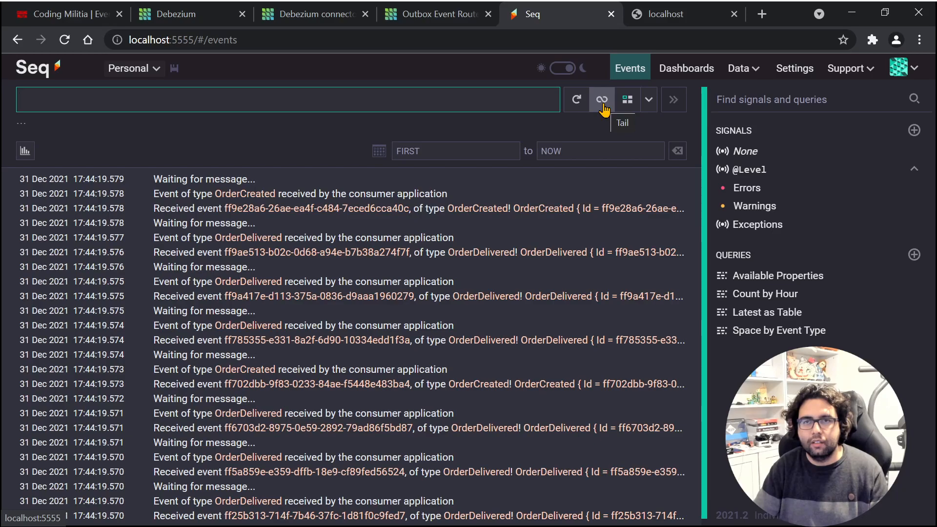
{"action": "left_click", "coordinate": [602, 99]}
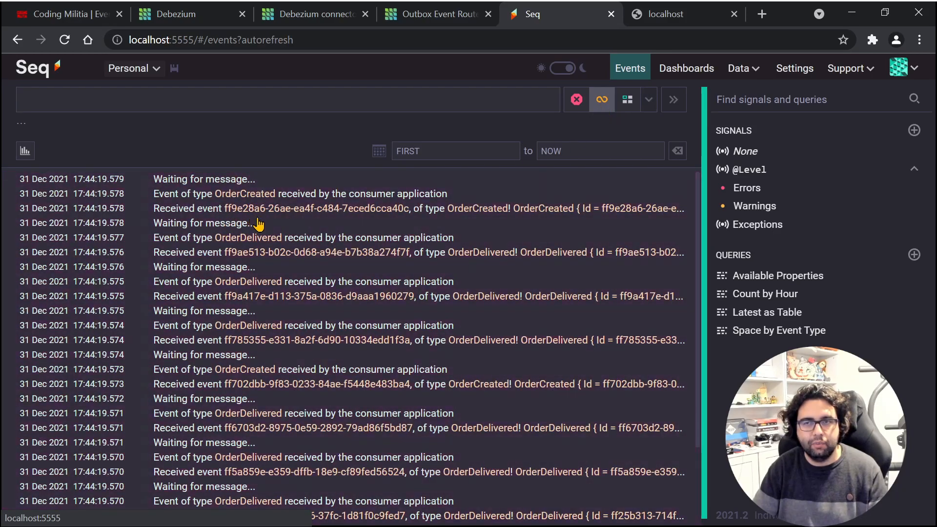
{"action": "mouse_move", "coordinate": [371, 323]}
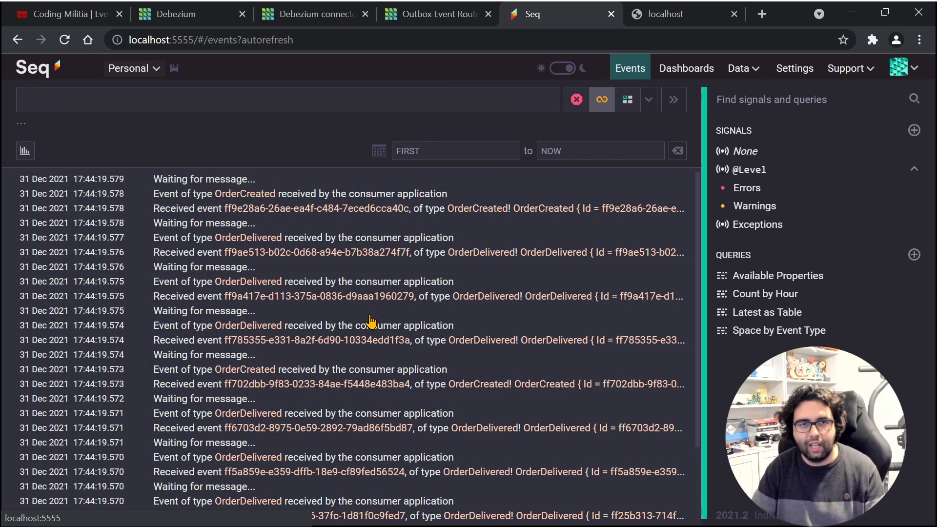
{"action": "mouse_move", "coordinate": [259, 244]}
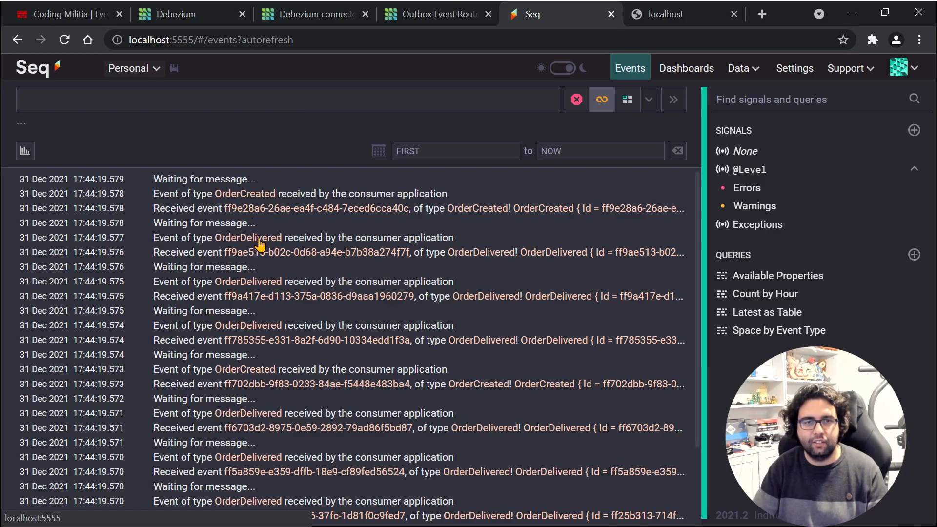
{"action": "mouse_move", "coordinate": [265, 331]}
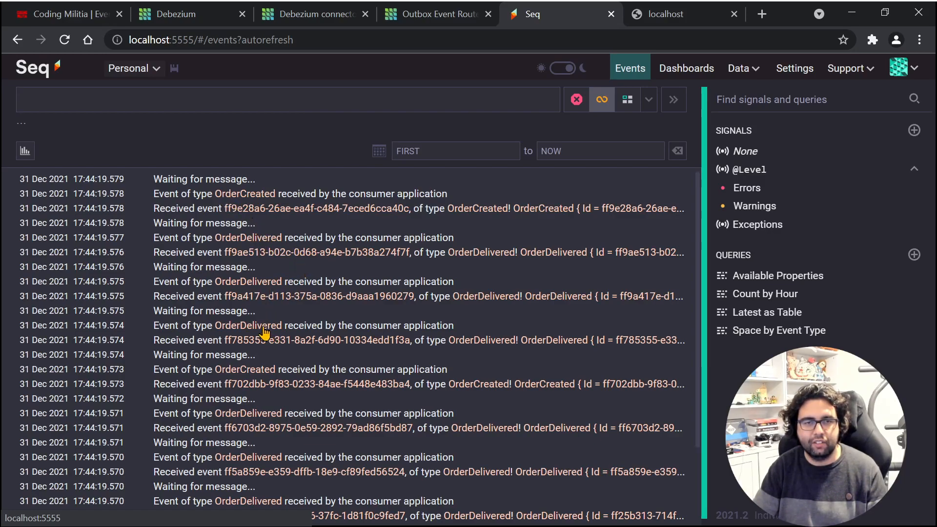
{"action": "mouse_move", "coordinate": [412, 411]}
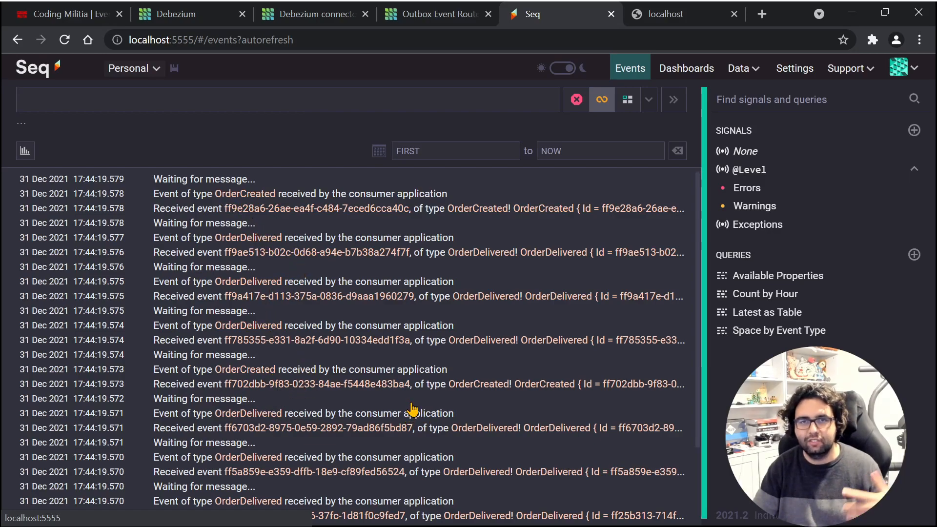
{"action": "left_click", "coordinate": [664, 13]}
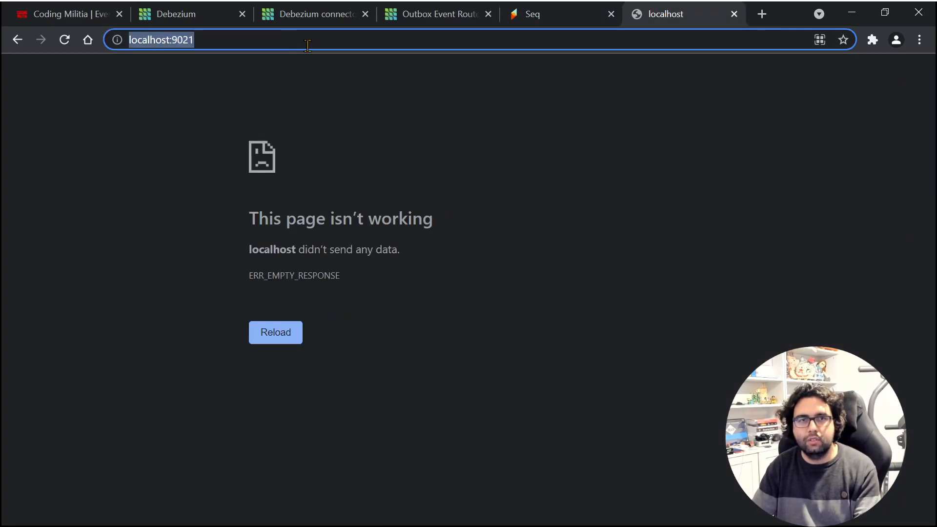
Step: Navigate the browser to localhost:9021/clusters to load Confluent Control Center
{"action": "left_click", "coordinate": [303, 81]}
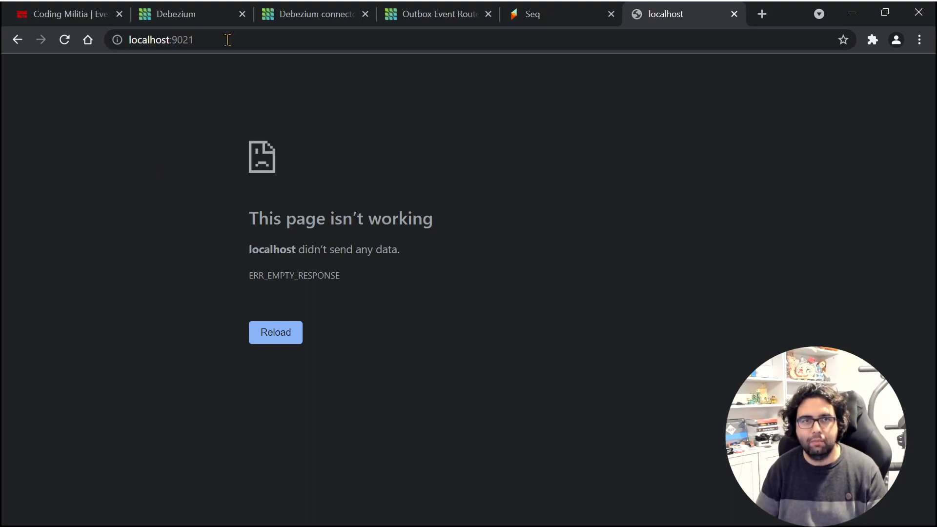
{"action": "left_click", "coordinate": [167, 39]}
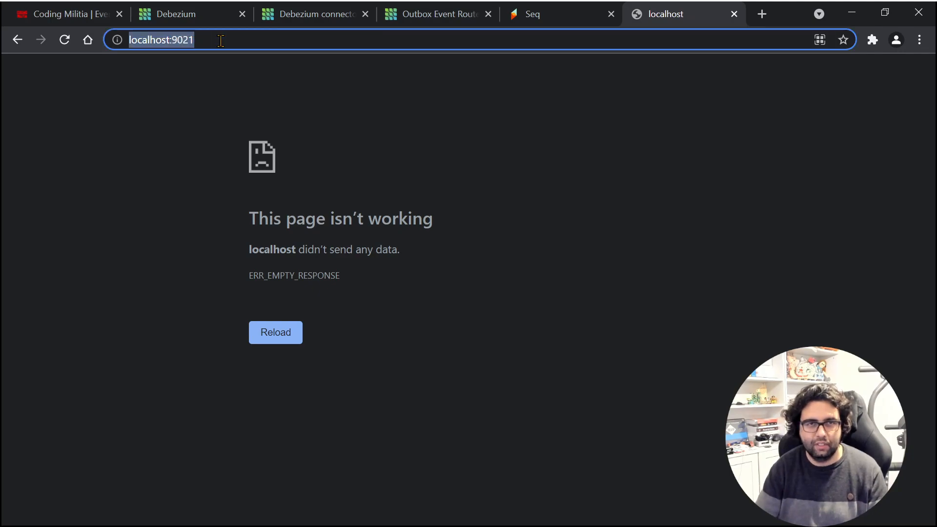
{"action": "type", "text": "http"}
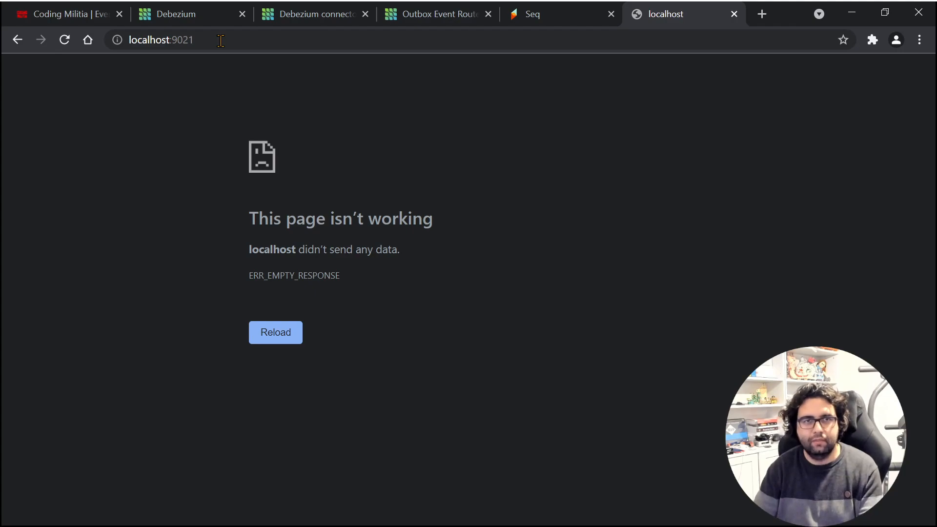
{"action": "left_click", "coordinate": [161, 39]}
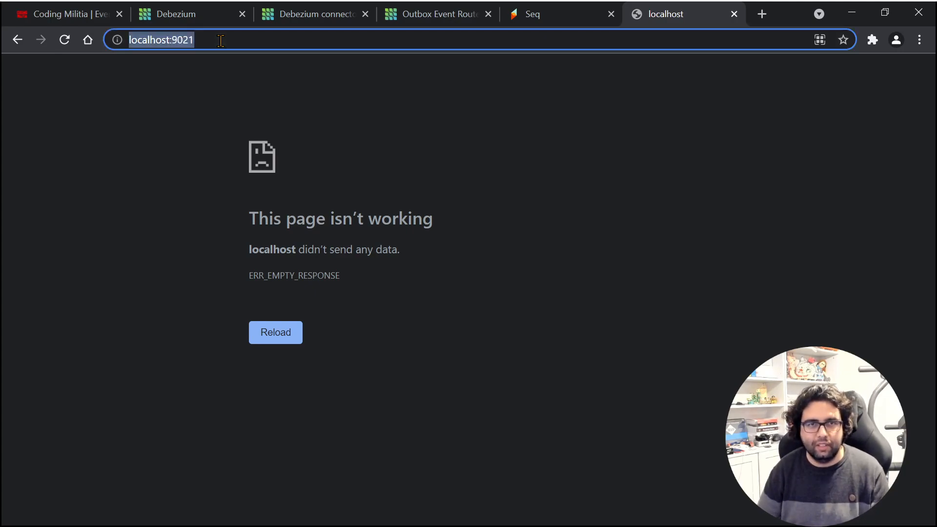
{"action": "type", "text": "localhost:9021/clusters"}
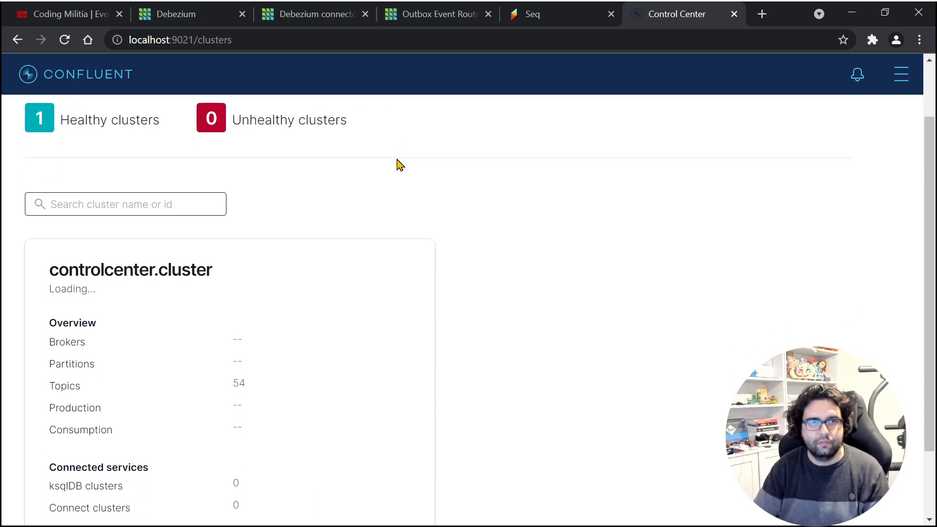
Step: Navigate to the order.events topic's Messages view in the controlcenter.cluster
{"action": "left_click", "coordinate": [130, 269]}
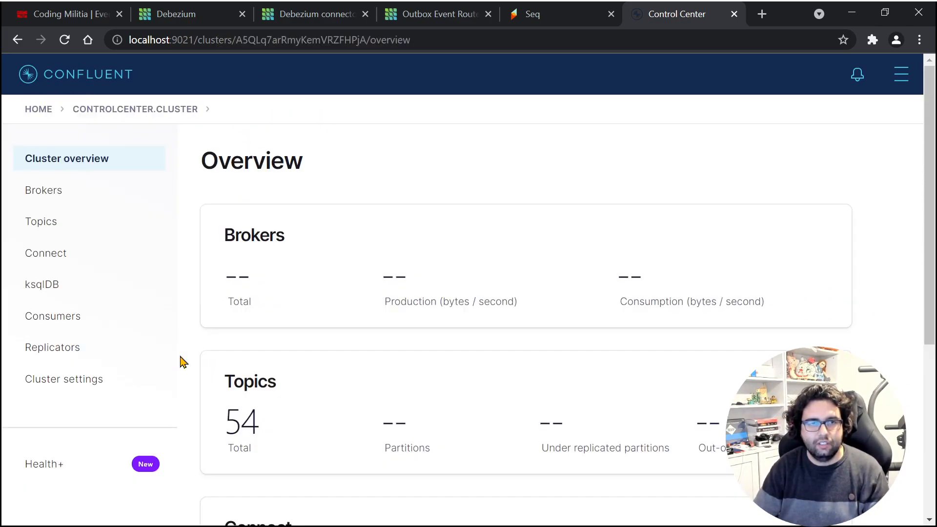
{"action": "left_click", "coordinate": [41, 222]}
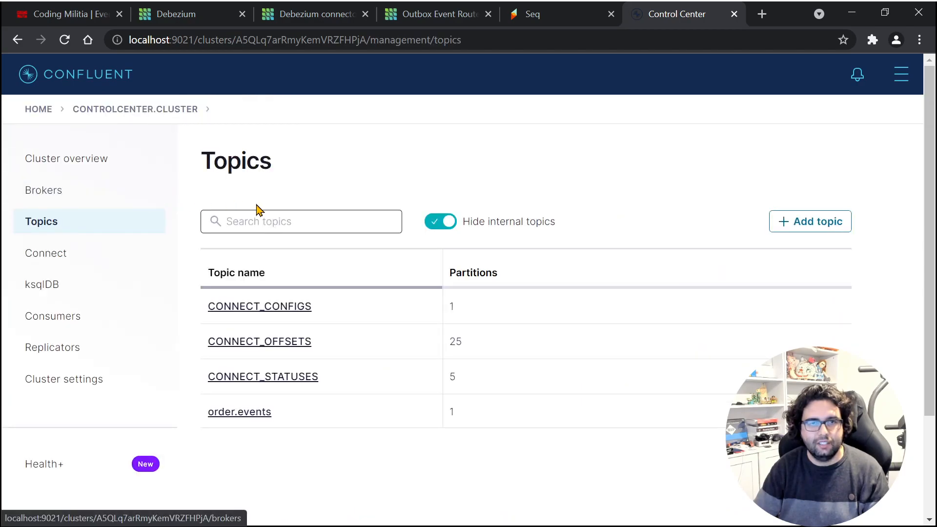
{"action": "left_click", "coordinate": [239, 412]}
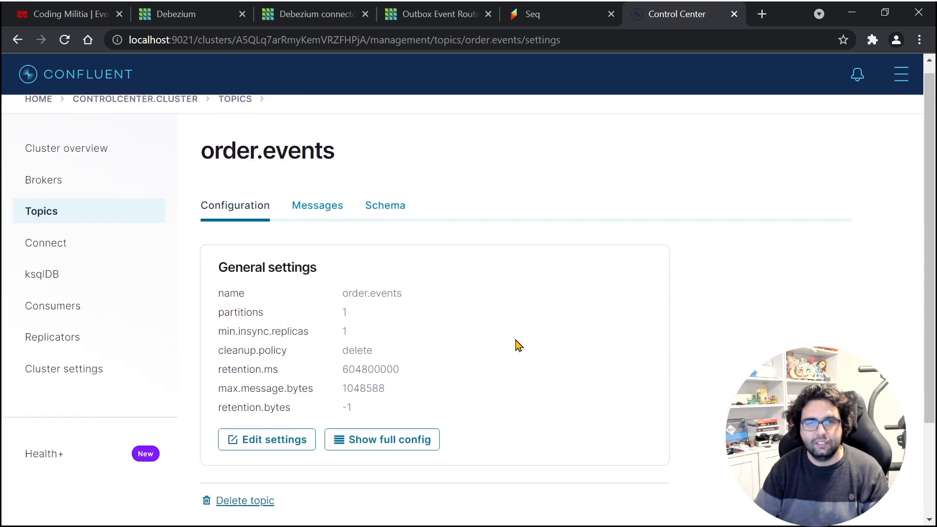
{"action": "left_click", "coordinate": [317, 205]}
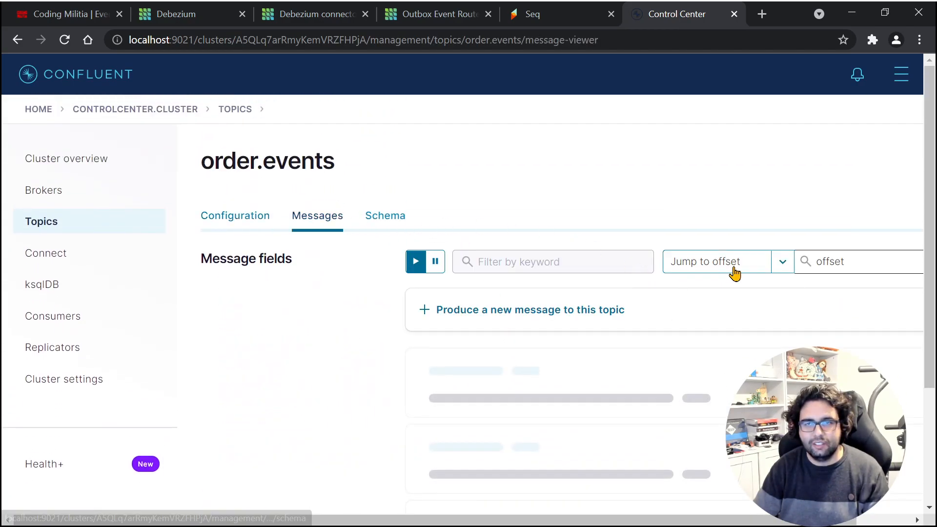
Step: Browse order.events messages from offset 0 in partition 0, then return to the Debezium site
{"action": "type", "text": "20"}
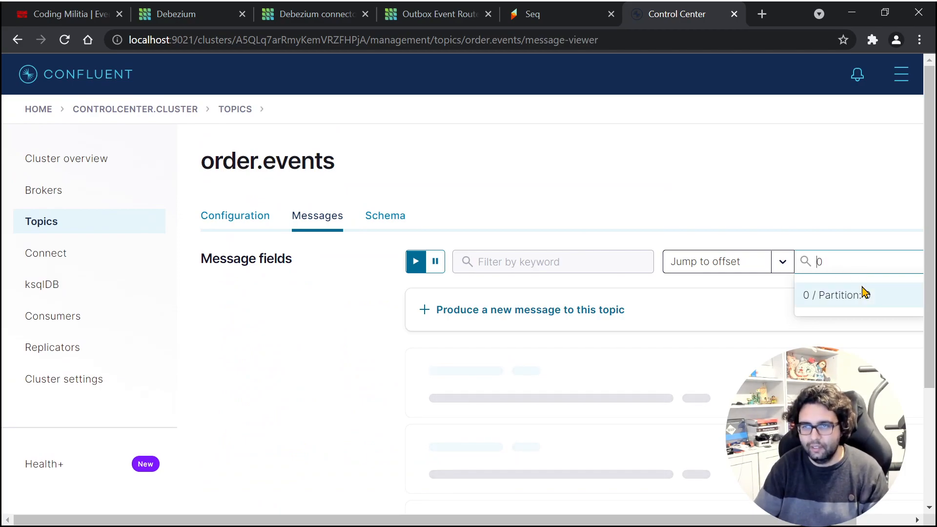
{"action": "left_click", "coordinate": [836, 294]}
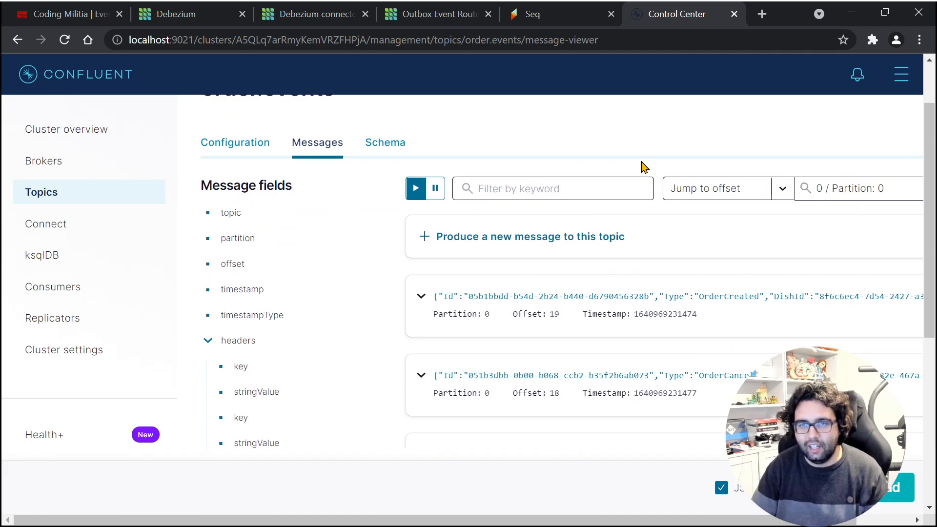
{"action": "scroll", "scroll_direction": "down", "scroll_amount": 3}
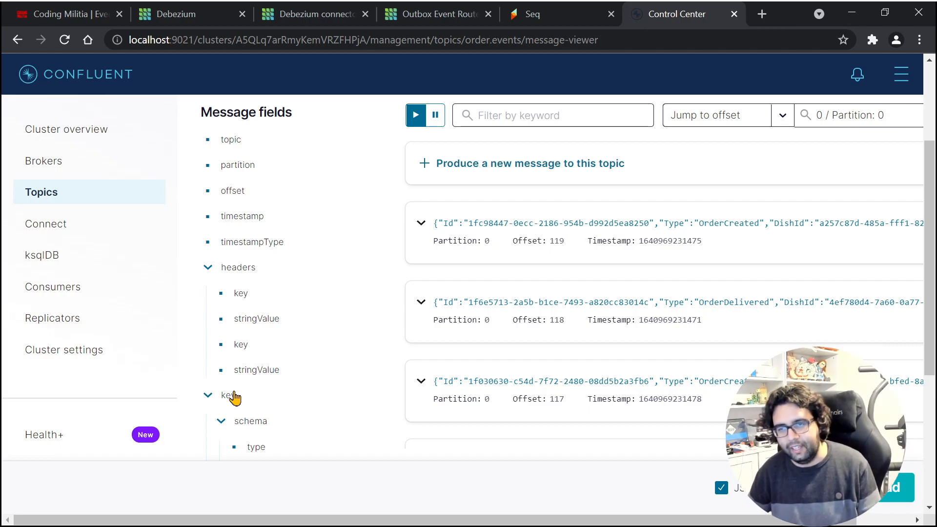
{"action": "left_click", "coordinate": [174, 13]}
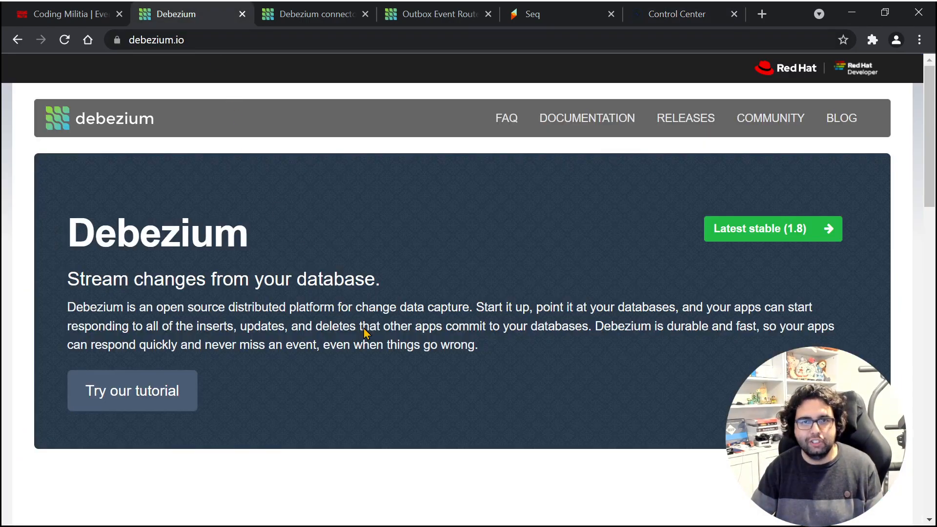
{"action": "mouse_move", "coordinate": [455, 422]}
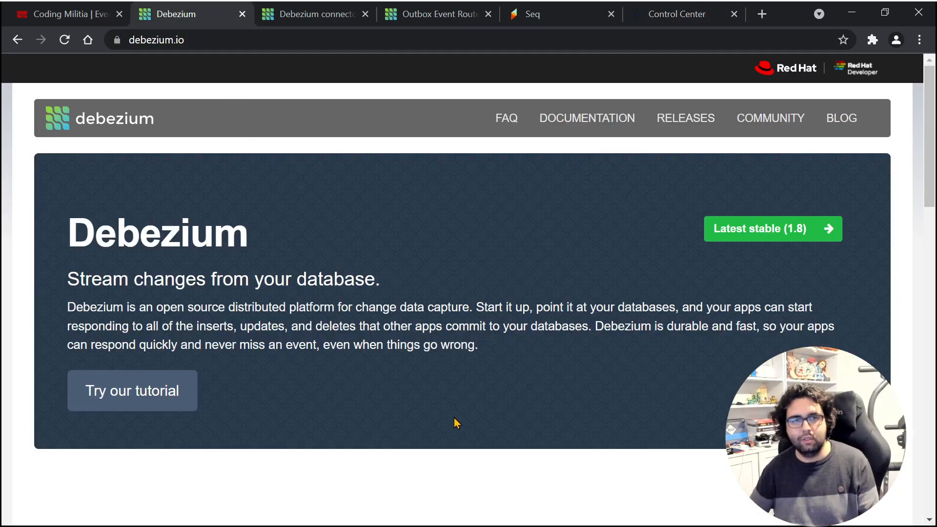